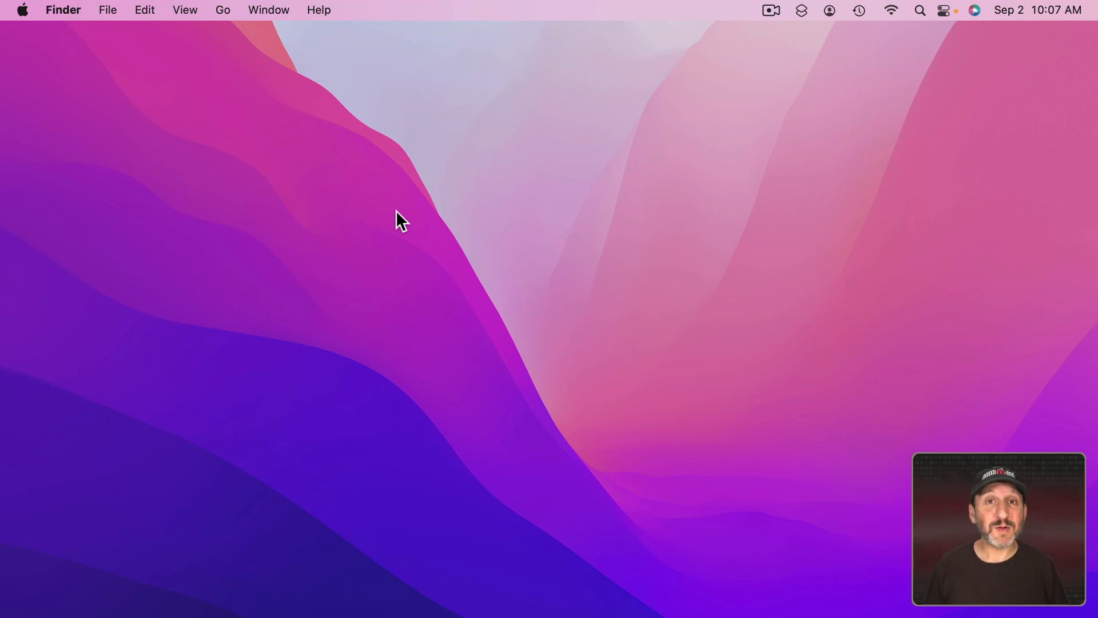
mouse_move(369, 178)
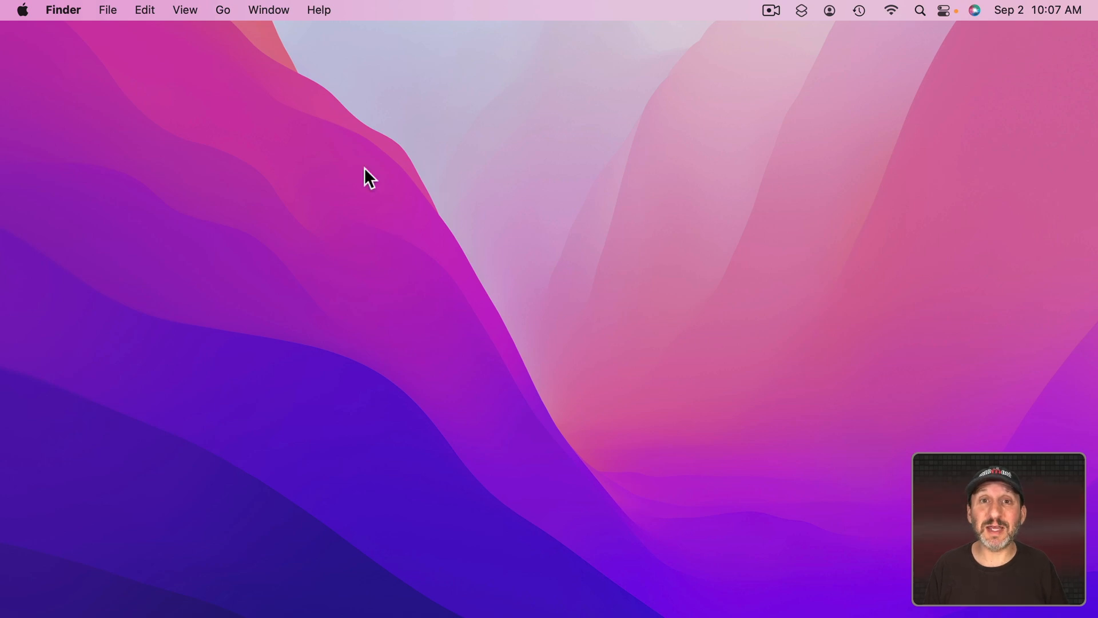
Reveal the Apple menu with System Preferences and shutdown options from Finder
left_click(21, 10)
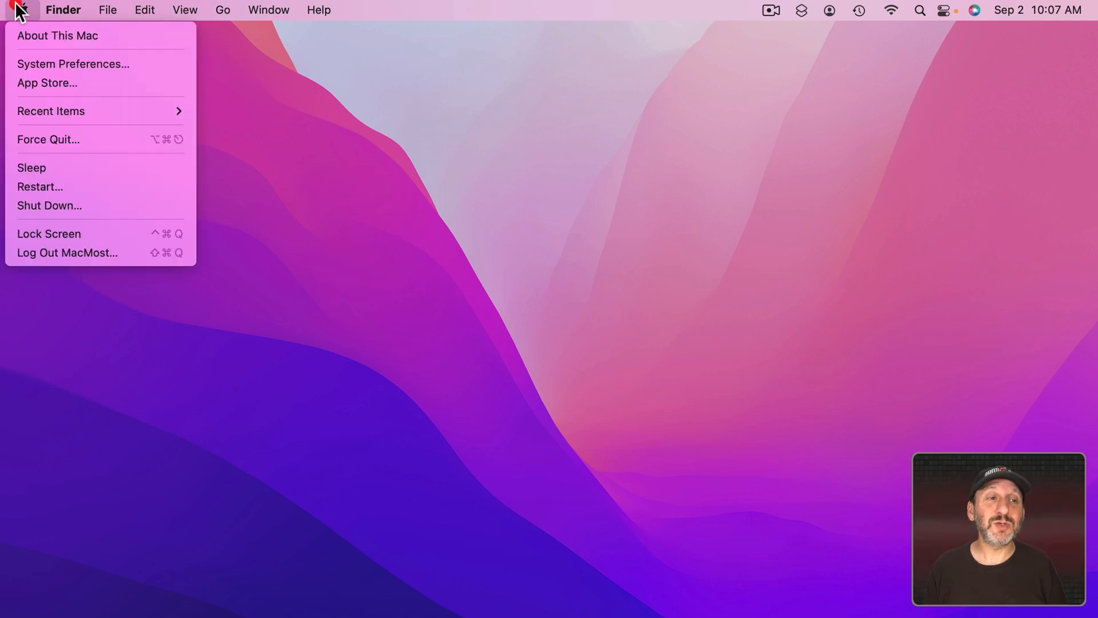
Reach the Keyboard shortcuts list in System Preferences and view the Keyboard category
left_click(73, 64)
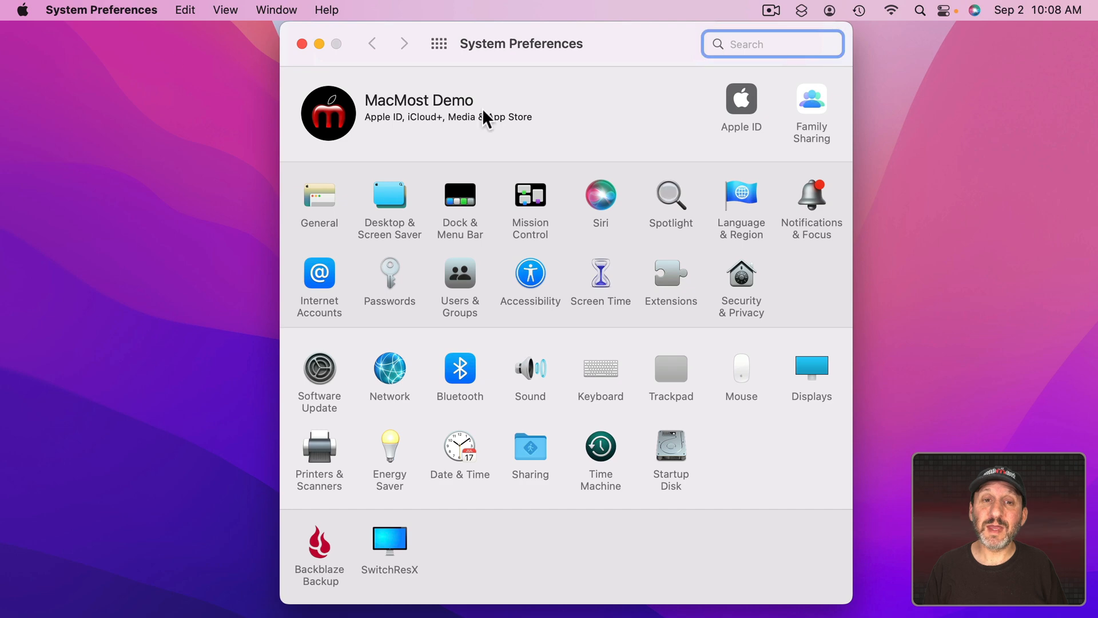
left_click(600, 366)
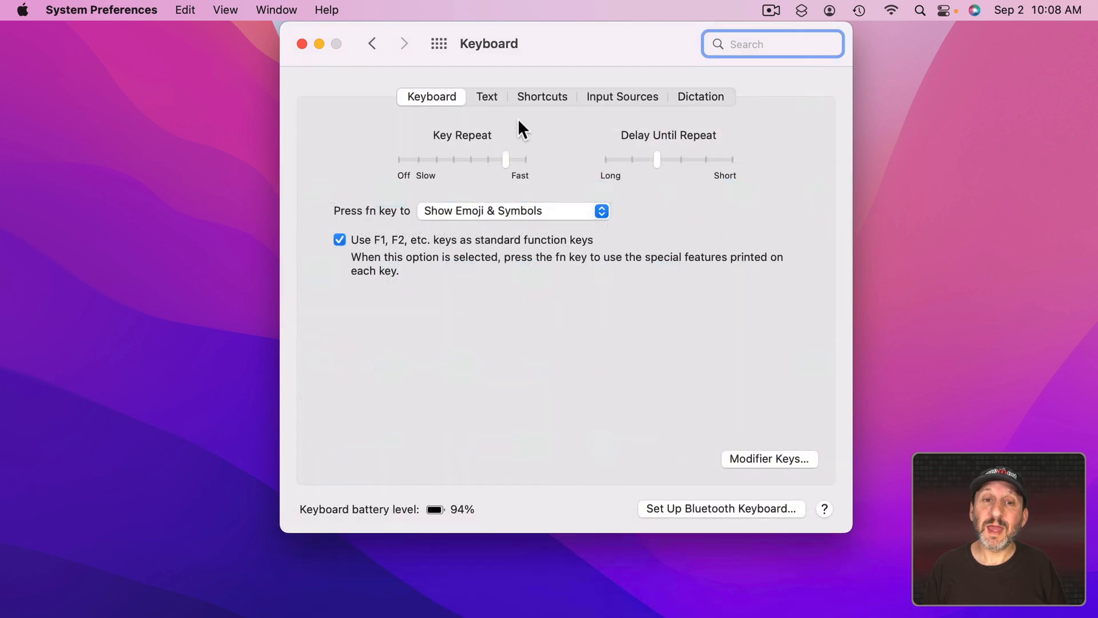
left_click(542, 96)
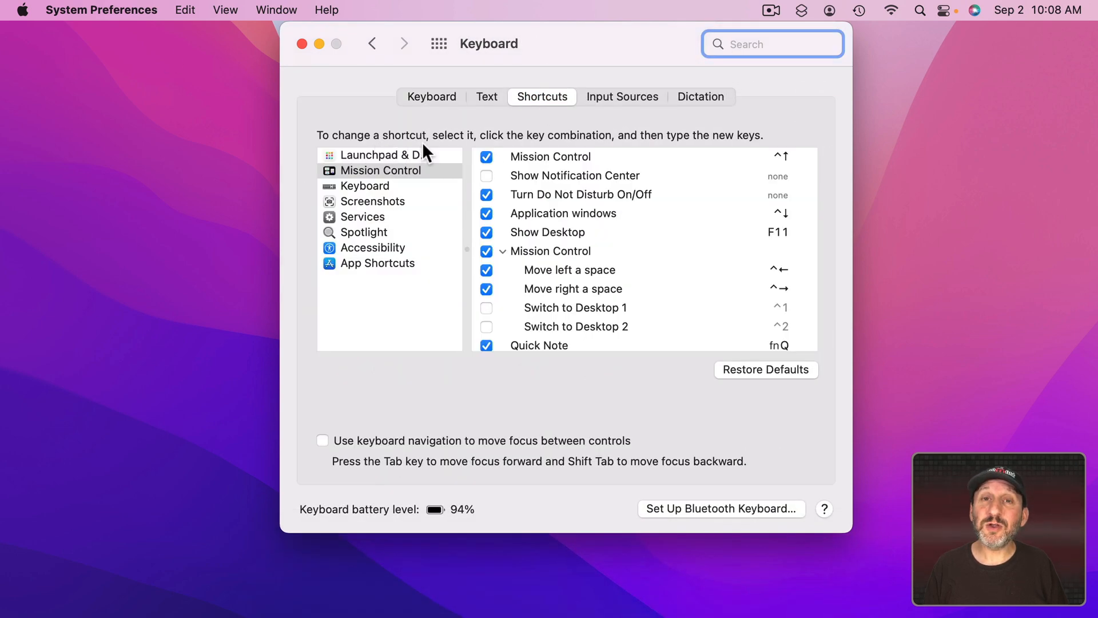
left_click(366, 186)
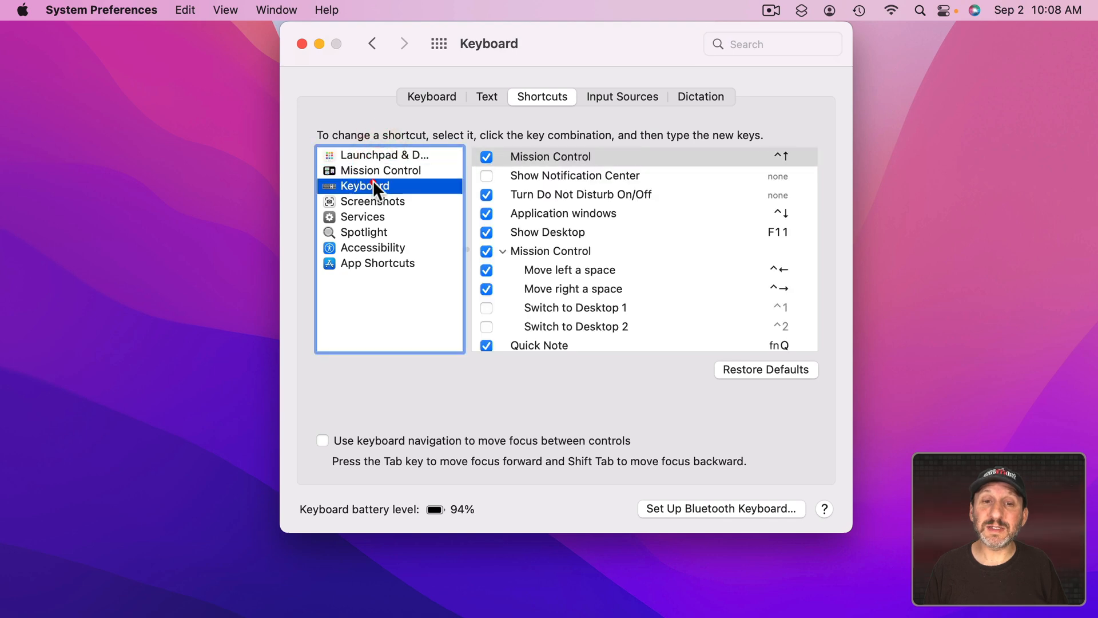
left_click(363, 186)
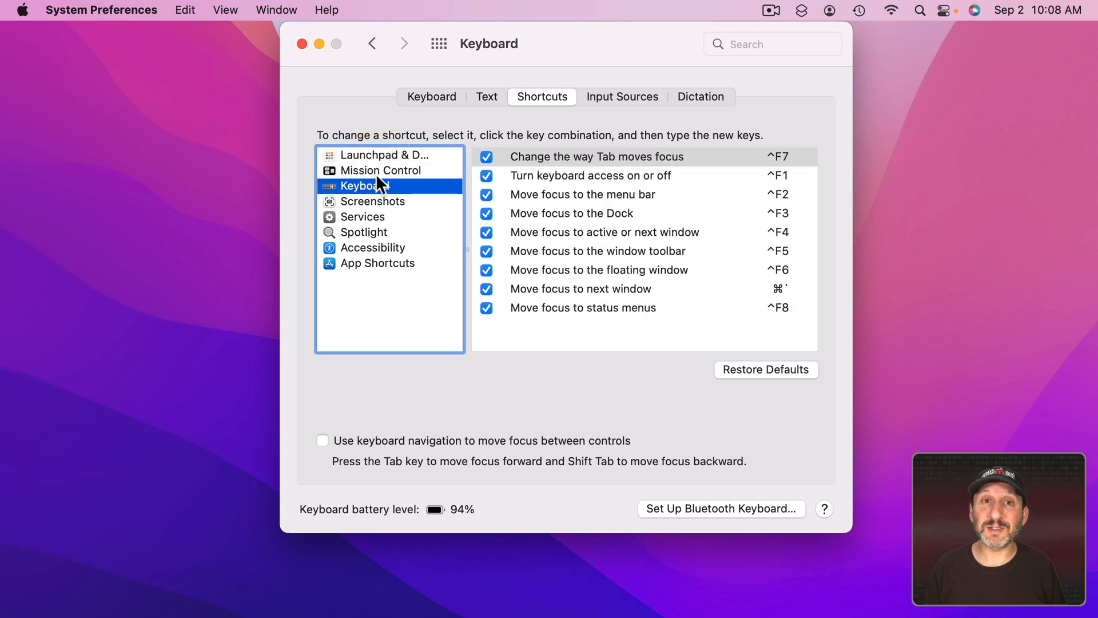
Review Mission Control shortcuts, toggling Show Desktop off and back on, then Screenshots
left_click(380, 170)
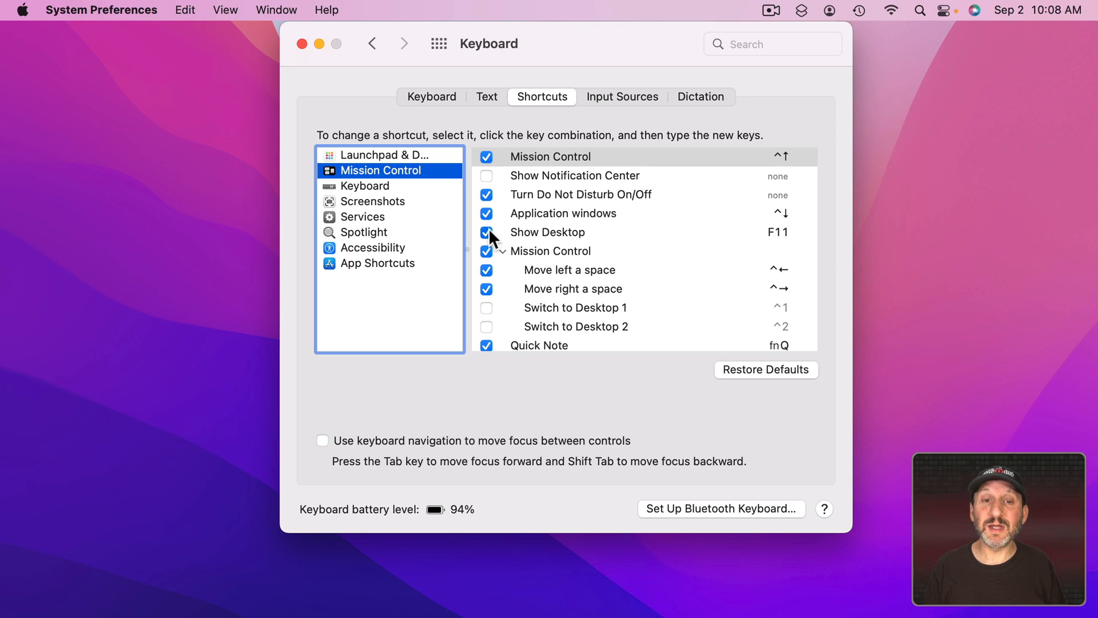
left_click(486, 233)
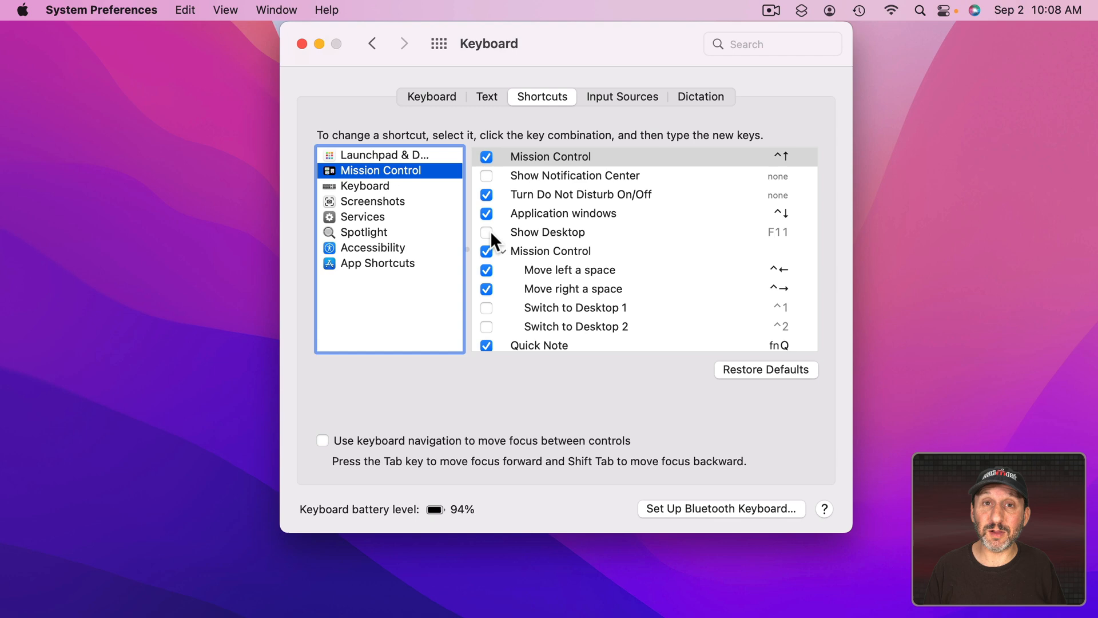
left_click(486, 233)
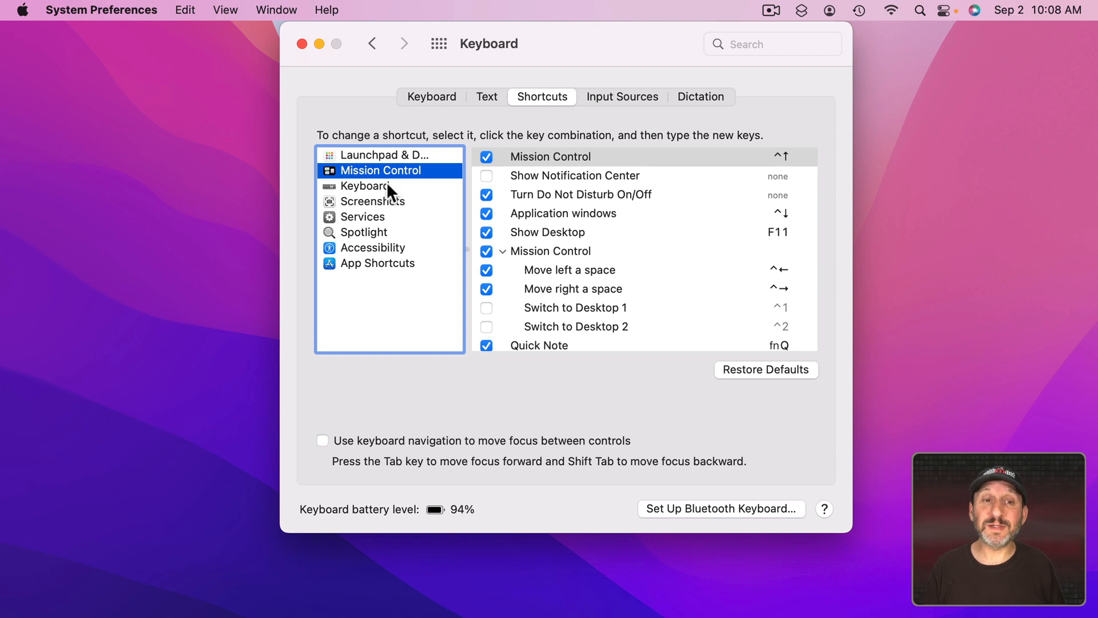
left_click(376, 201)
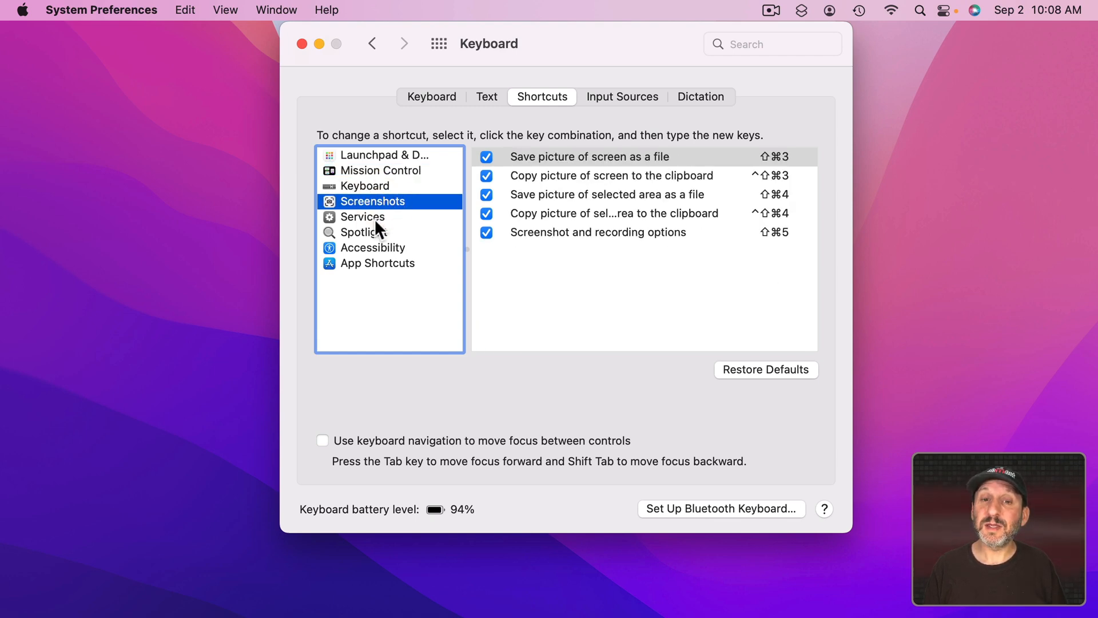
left_click(366, 232)
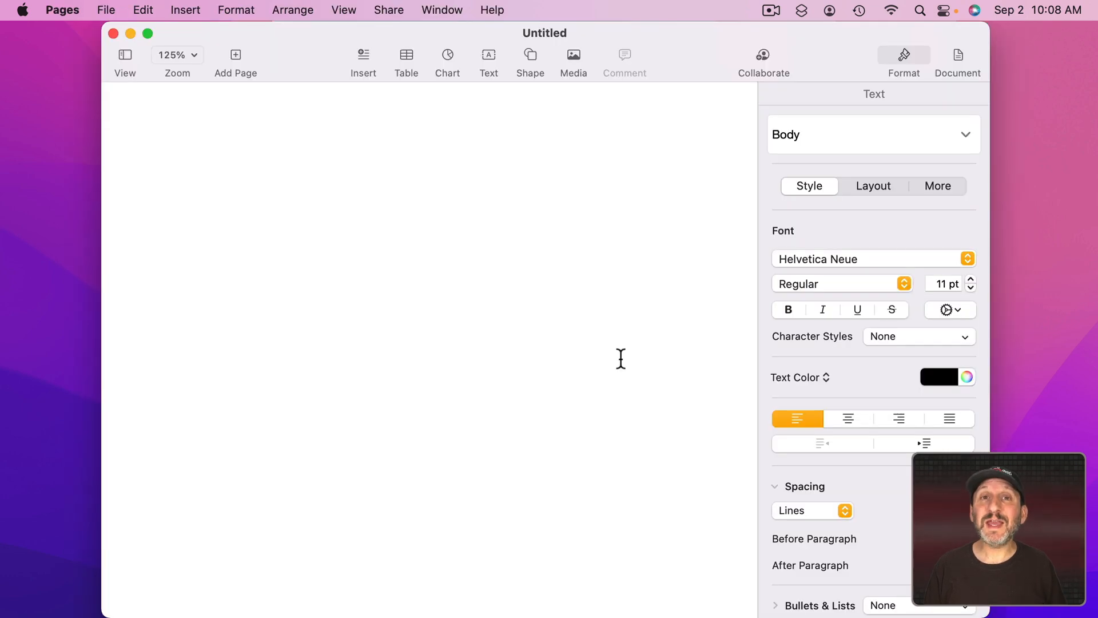
Browse Pages' File and Arrange menus and return focus to the blank page
left_click(106, 10)
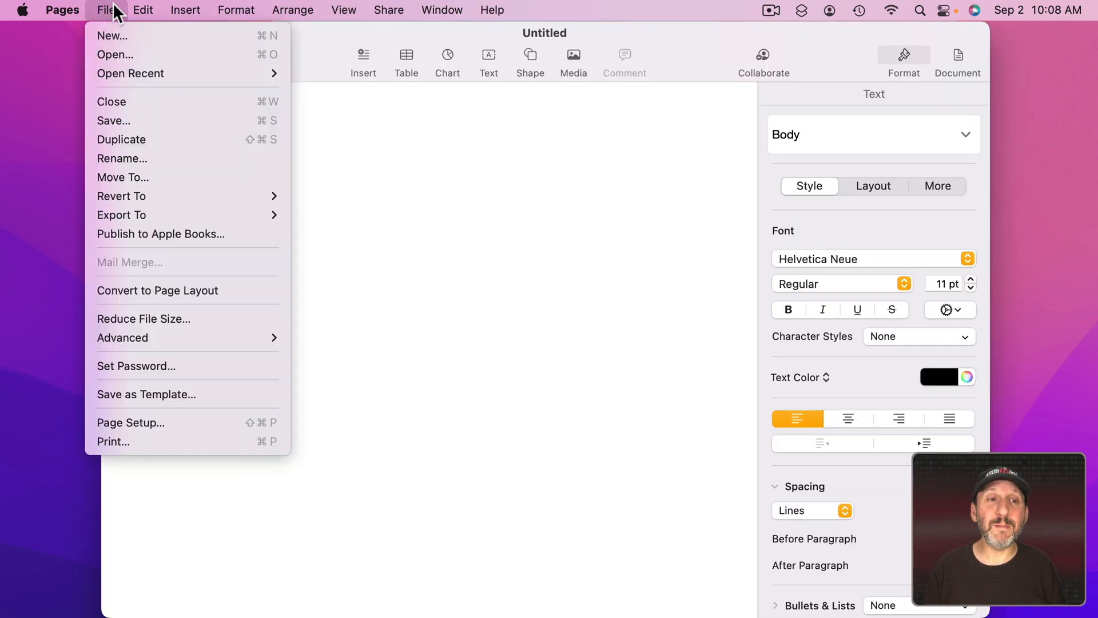
left_click(293, 10)
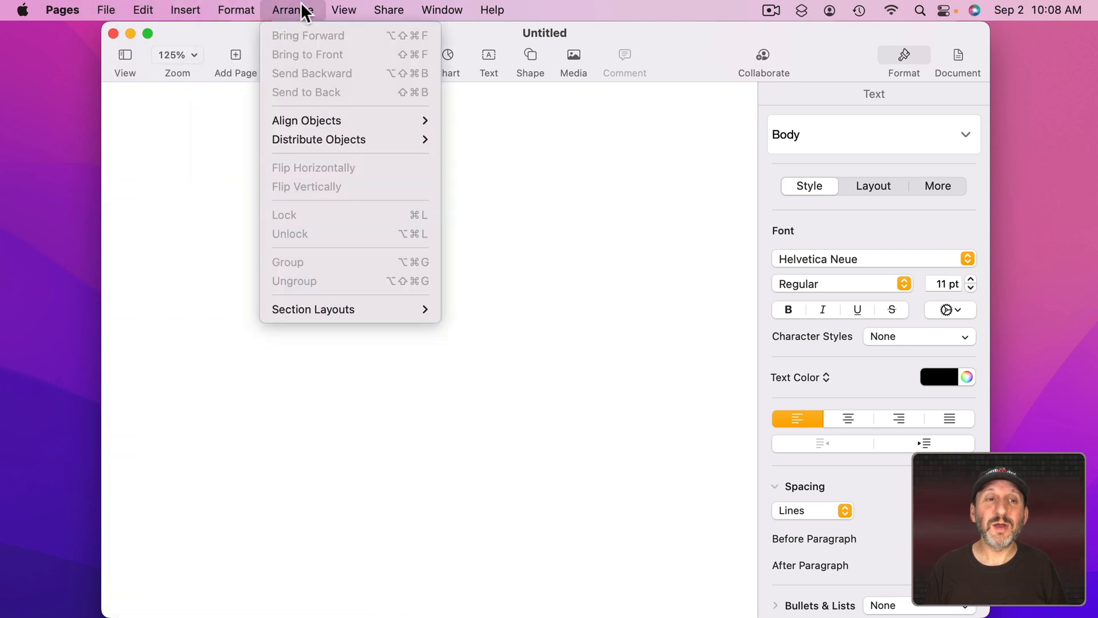
left_click(292, 11)
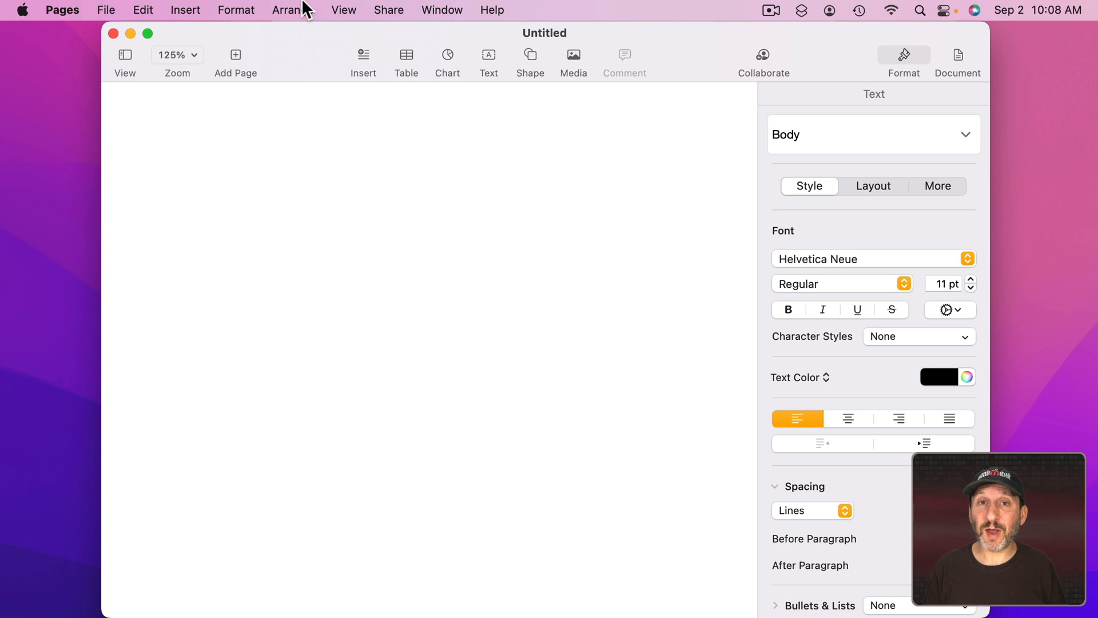
left_click(178, 164)
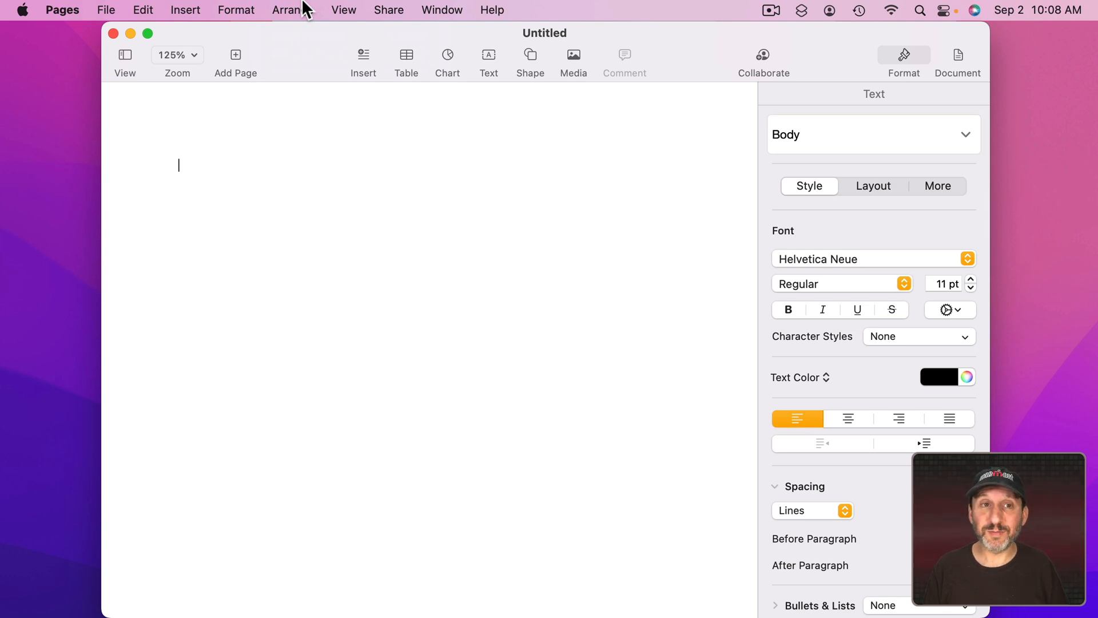
mouse_move(246, 26)
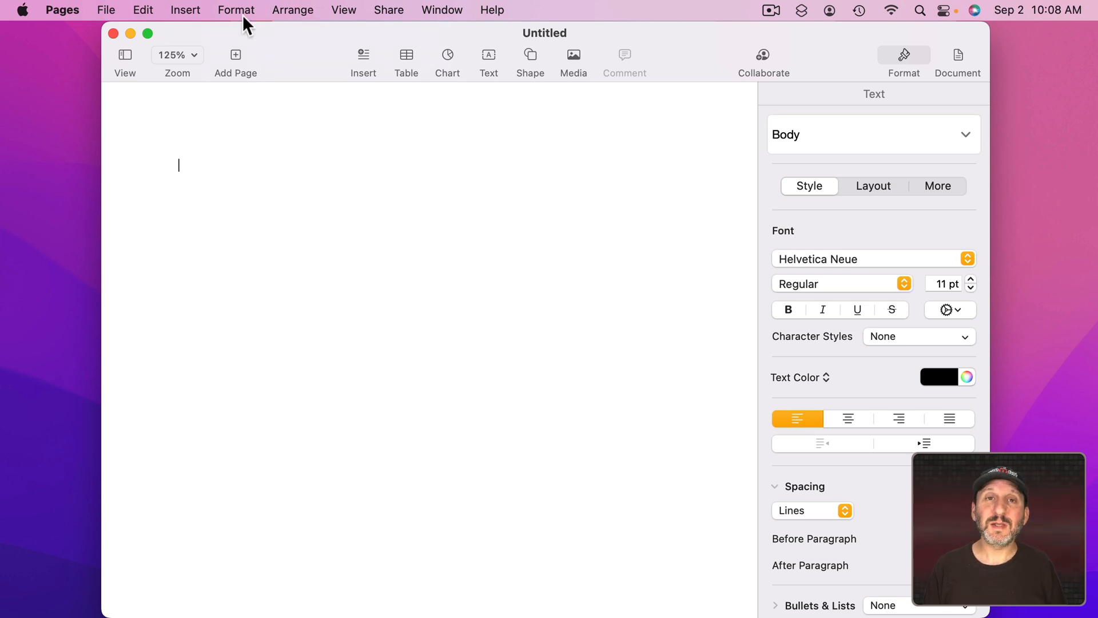
Read the exact names of Show Fonts in Format > Font and Quit Pages in the Pages menu
left_click(236, 10)
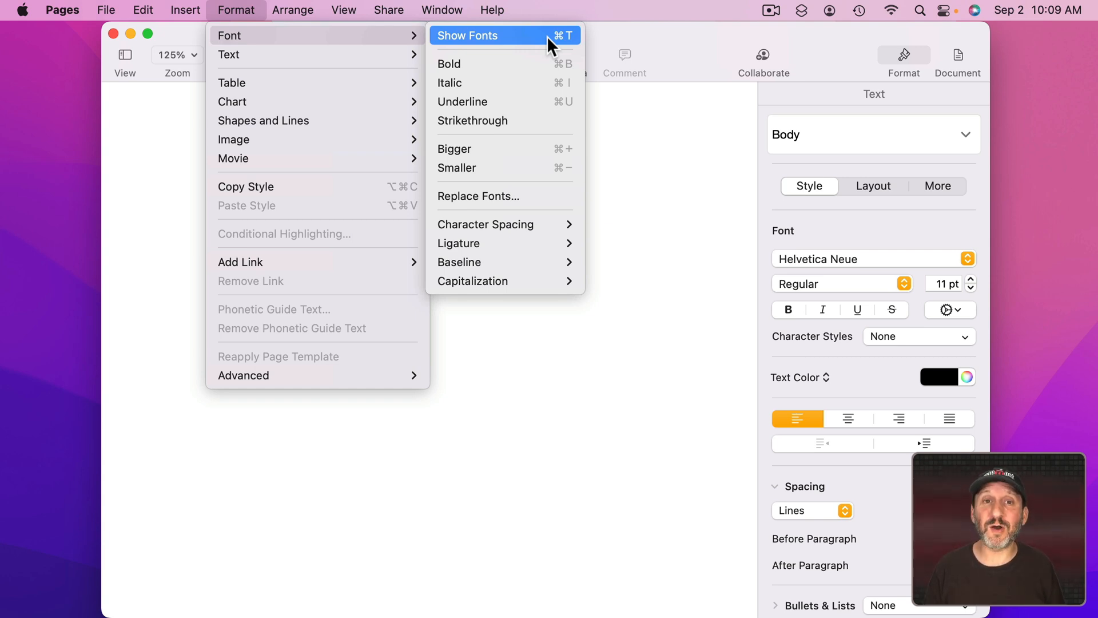
mouse_move(567, 42)
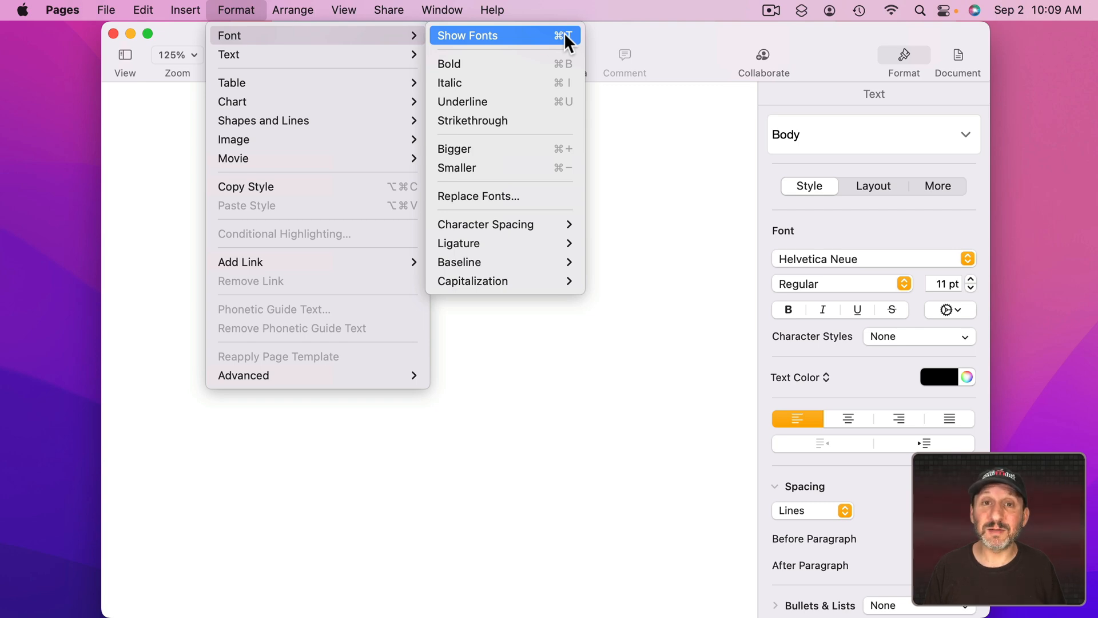
left_click(62, 10)
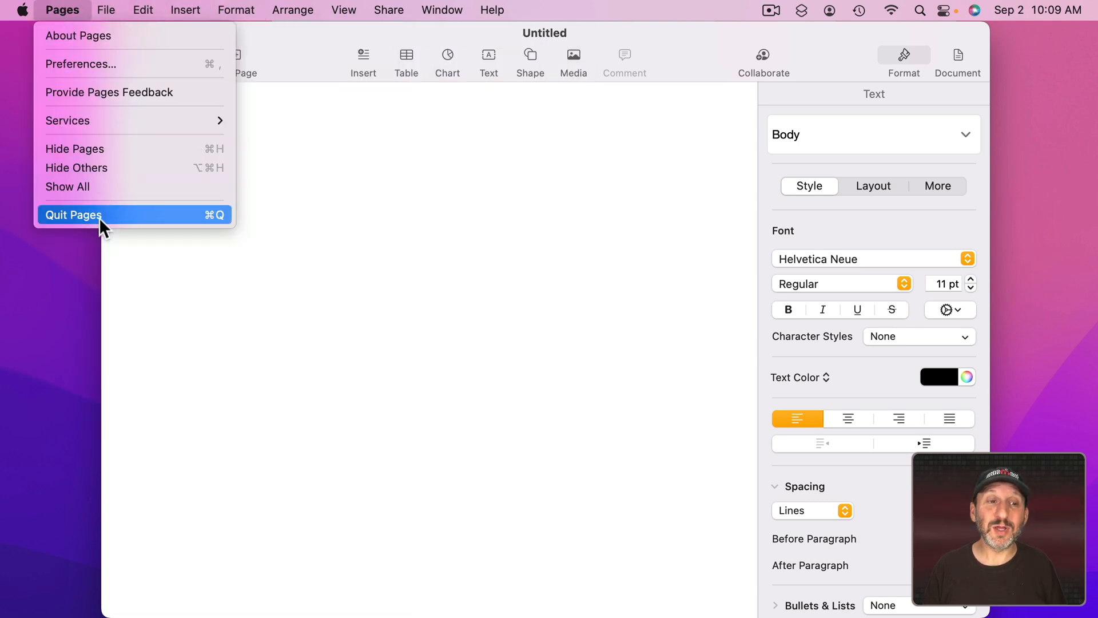
mouse_move(118, 230)
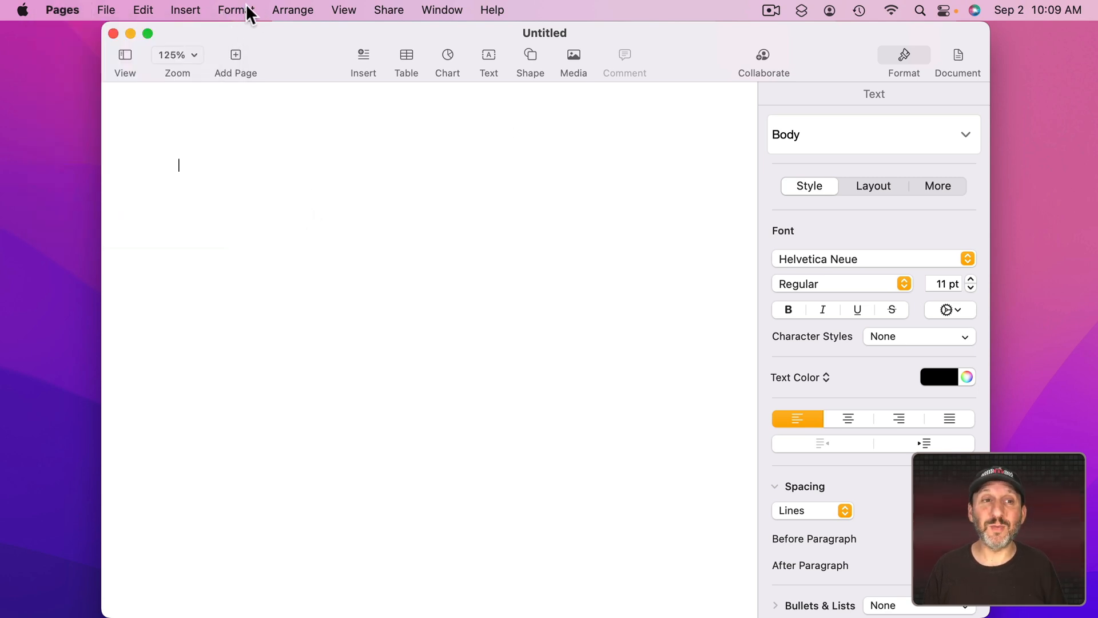
left_click(236, 11)
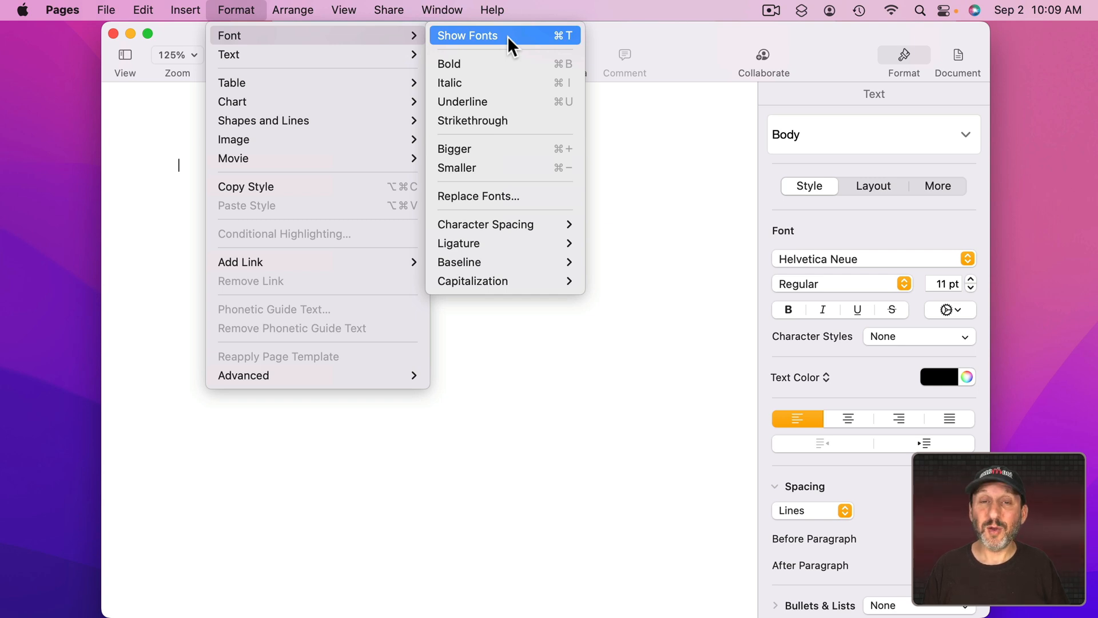
mouse_move(559, 47)
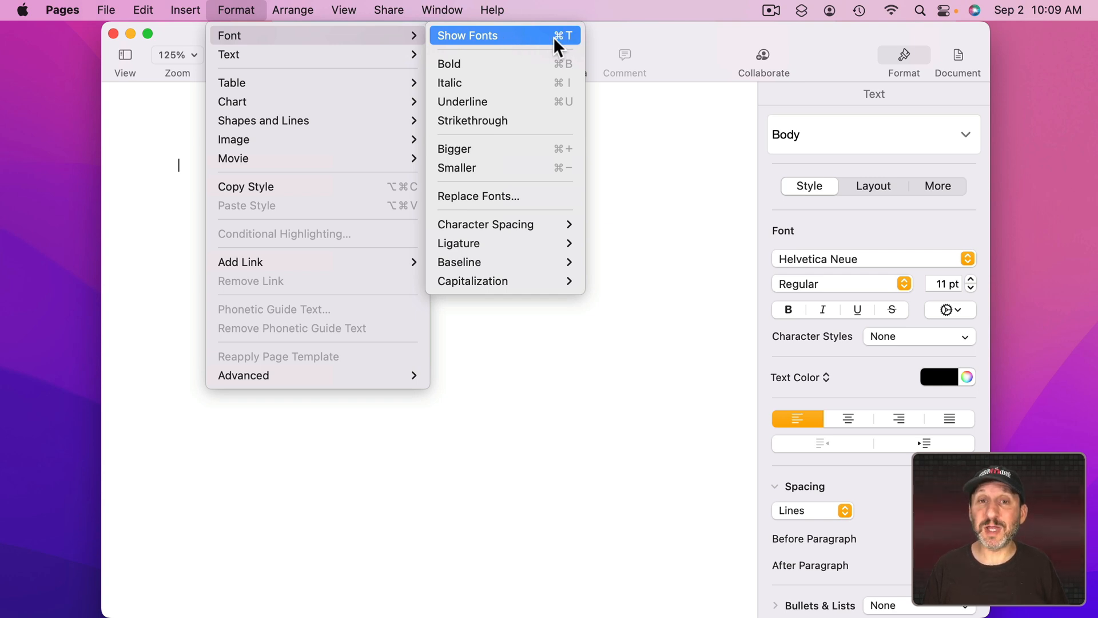
mouse_move(567, 45)
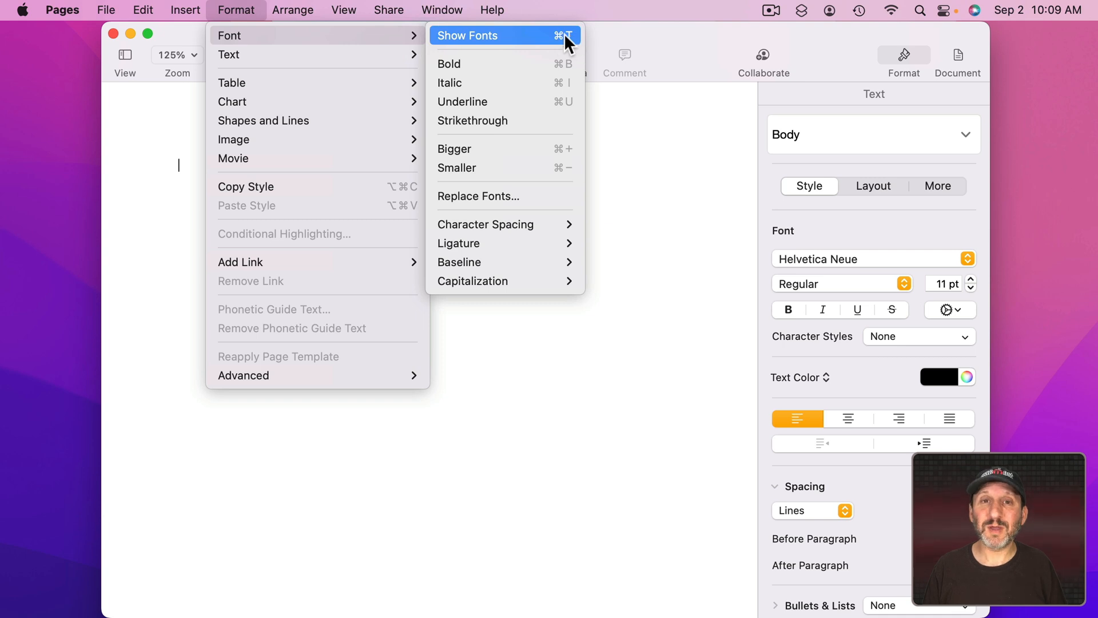
mouse_move(564, 42)
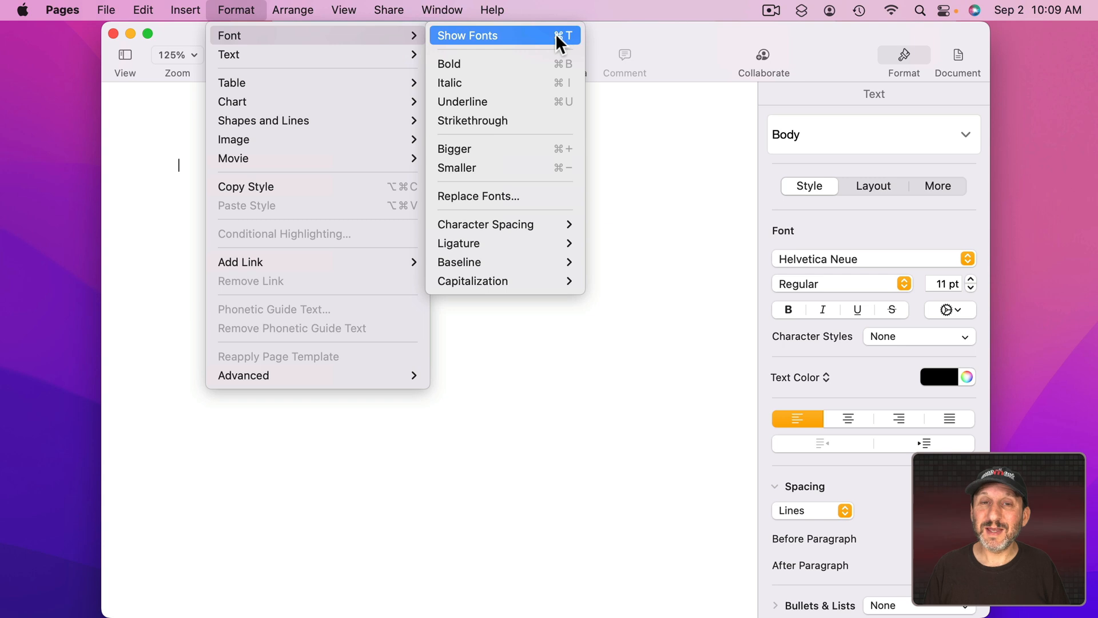
mouse_move(548, 45)
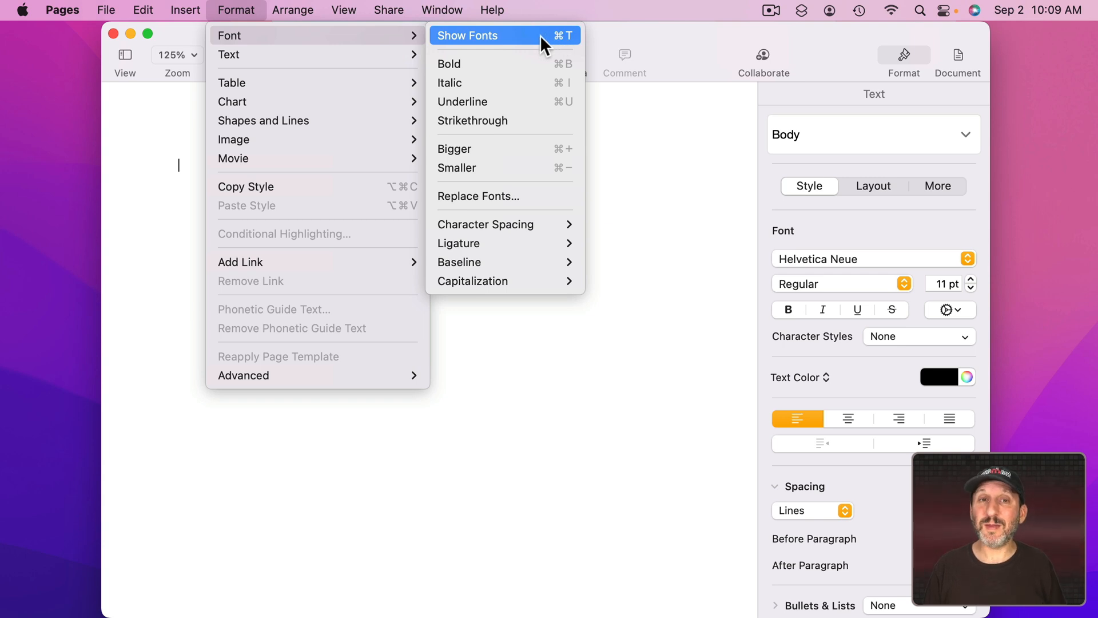
mouse_move(571, 46)
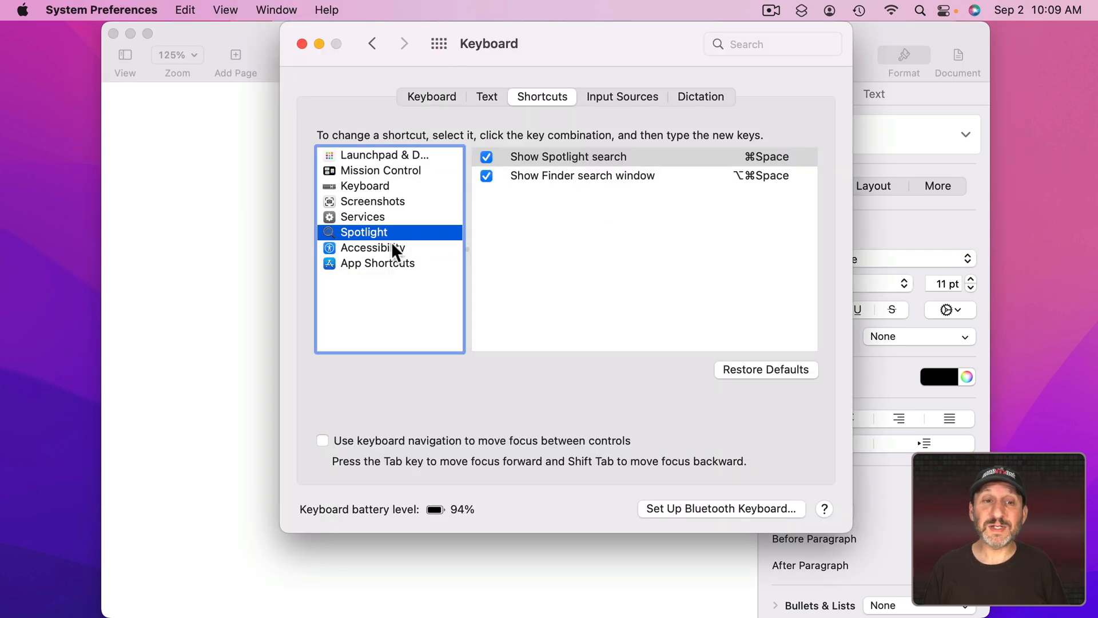
Add a Pages.app shortcut assigning Show Fonts the ⌃⌥⇧⌘F12 combination
left_click(376, 263)
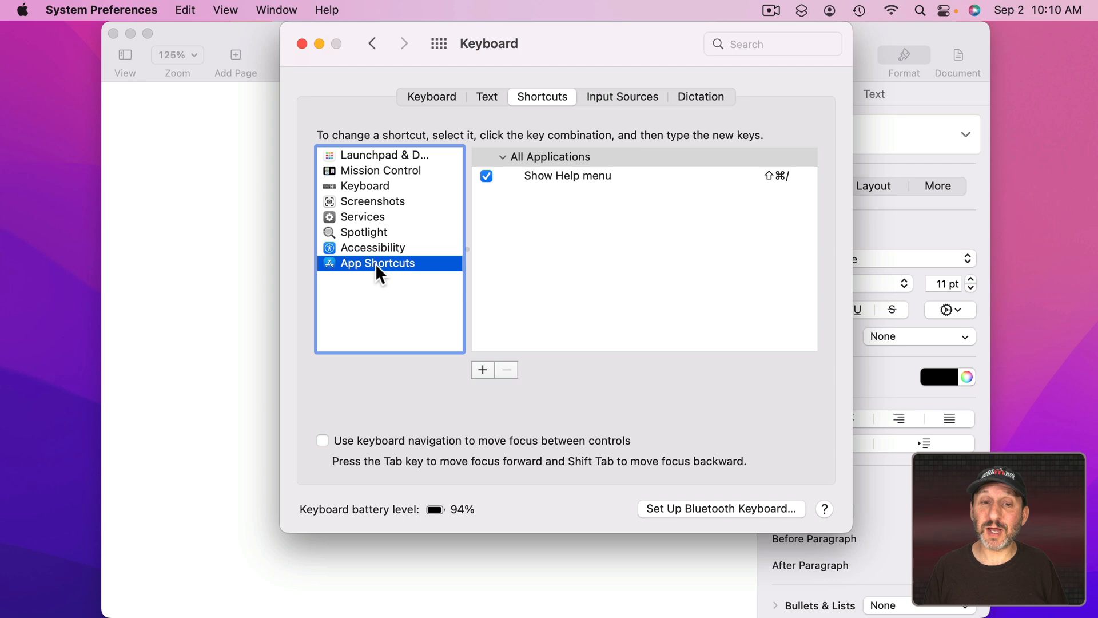
left_click(482, 370)
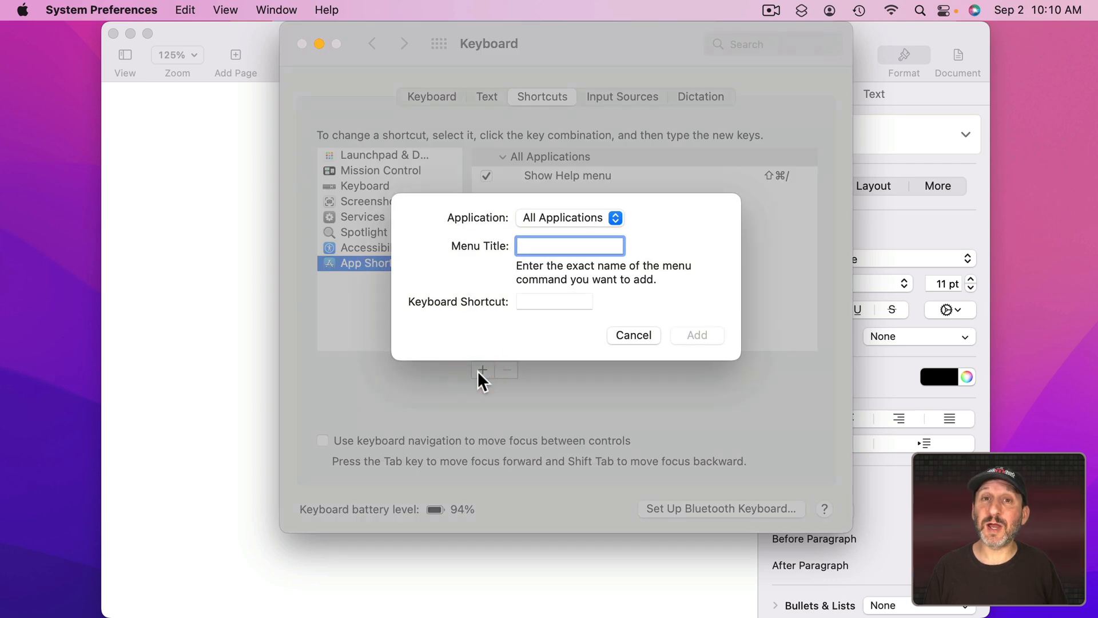
left_click(569, 217)
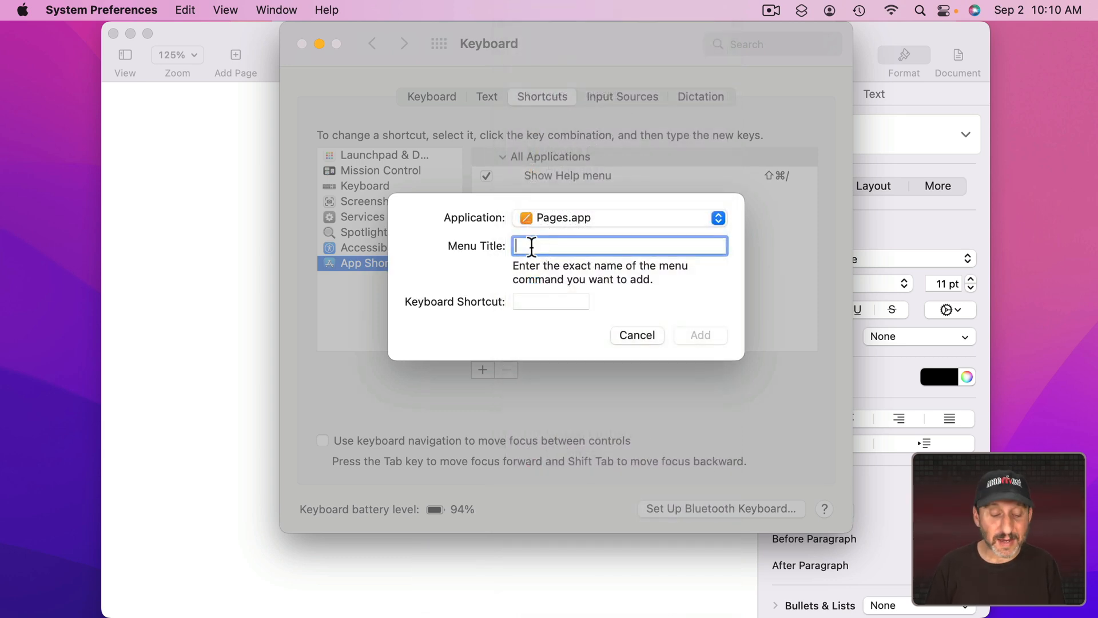
type("Show Fonts")
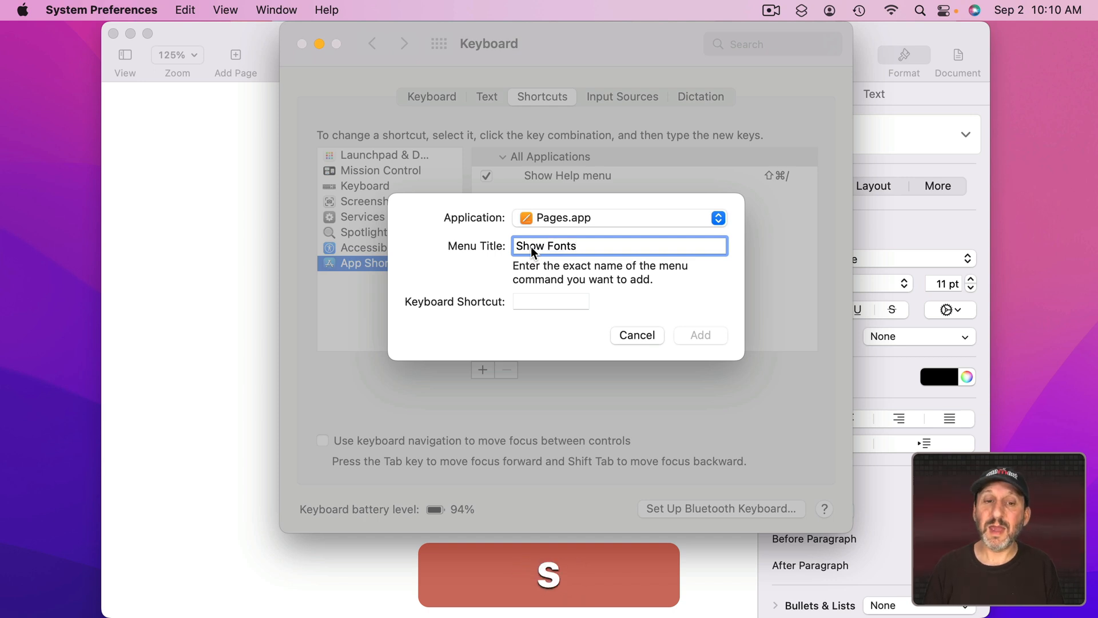
left_click(550, 301)
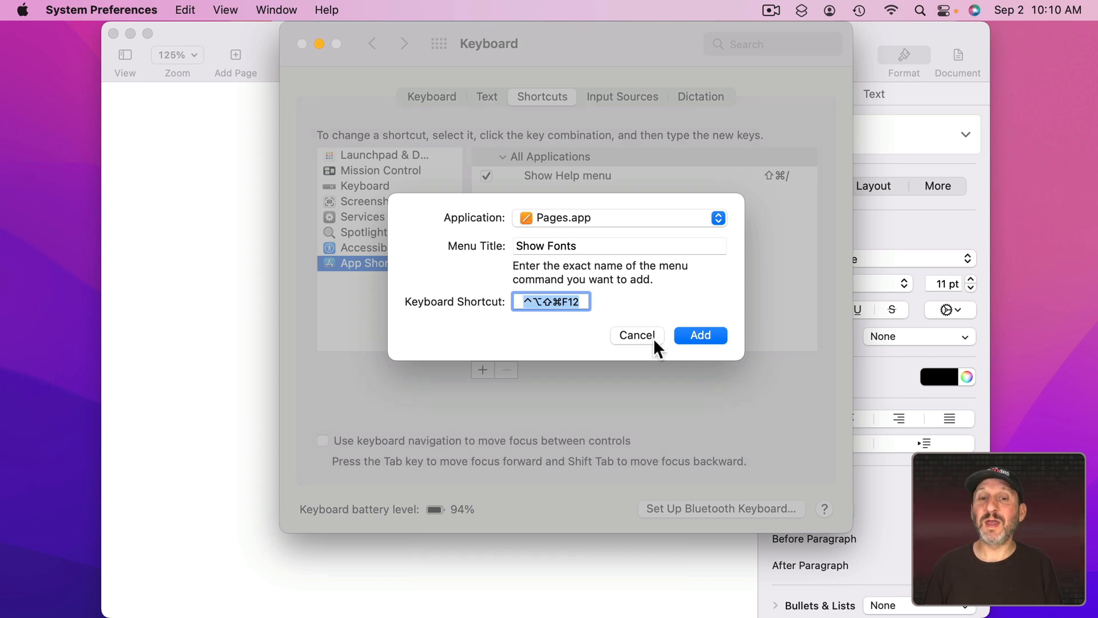
left_click(700, 336)
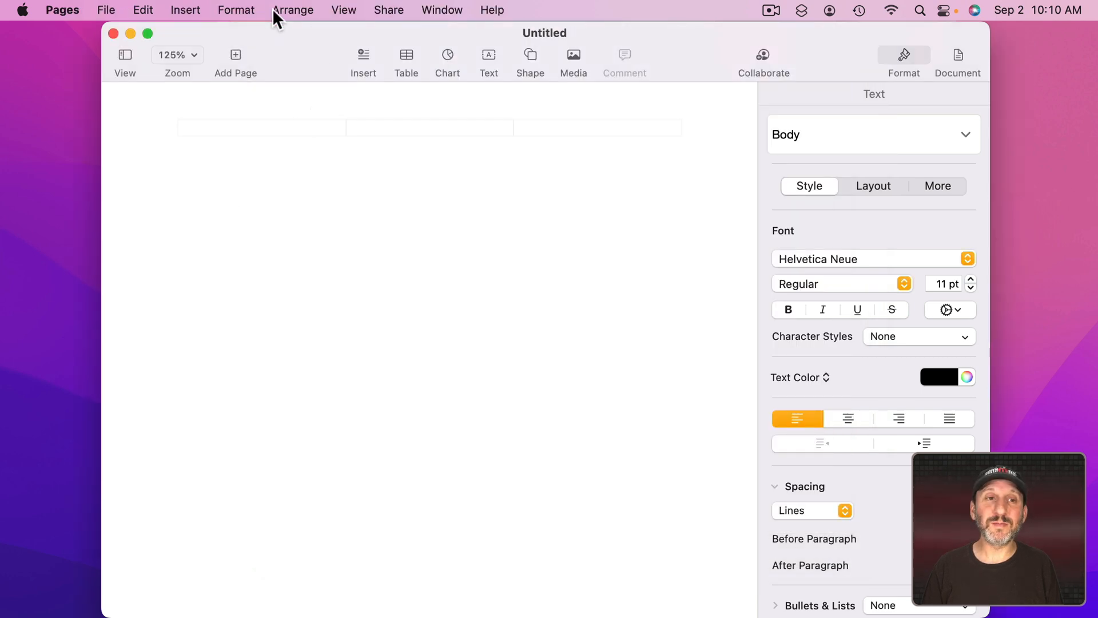
left_click(236, 11)
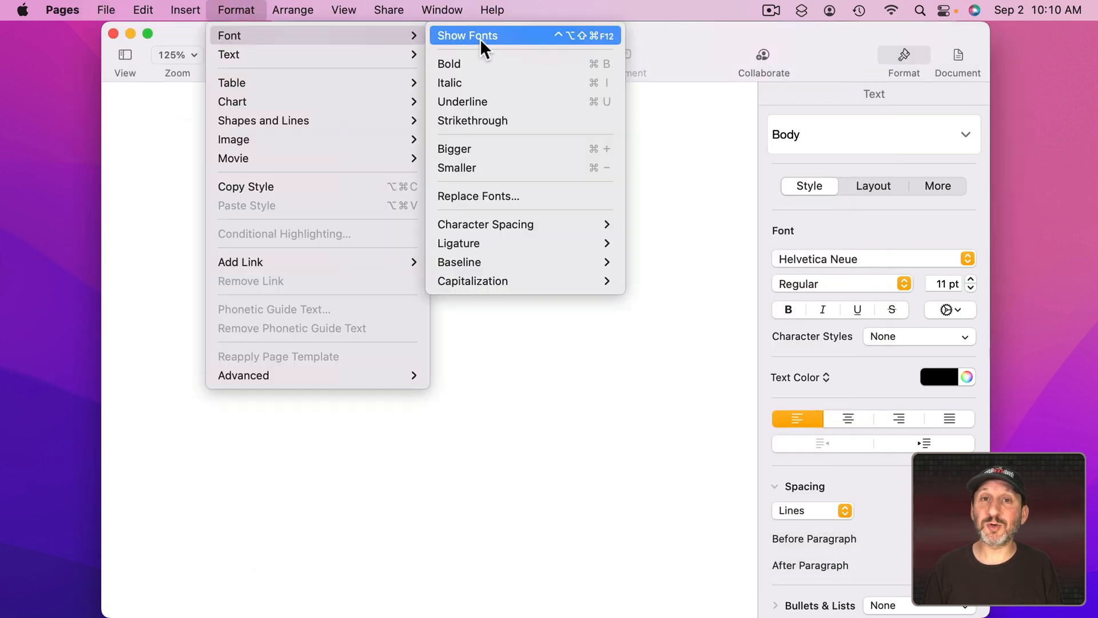
key("cmd+t")
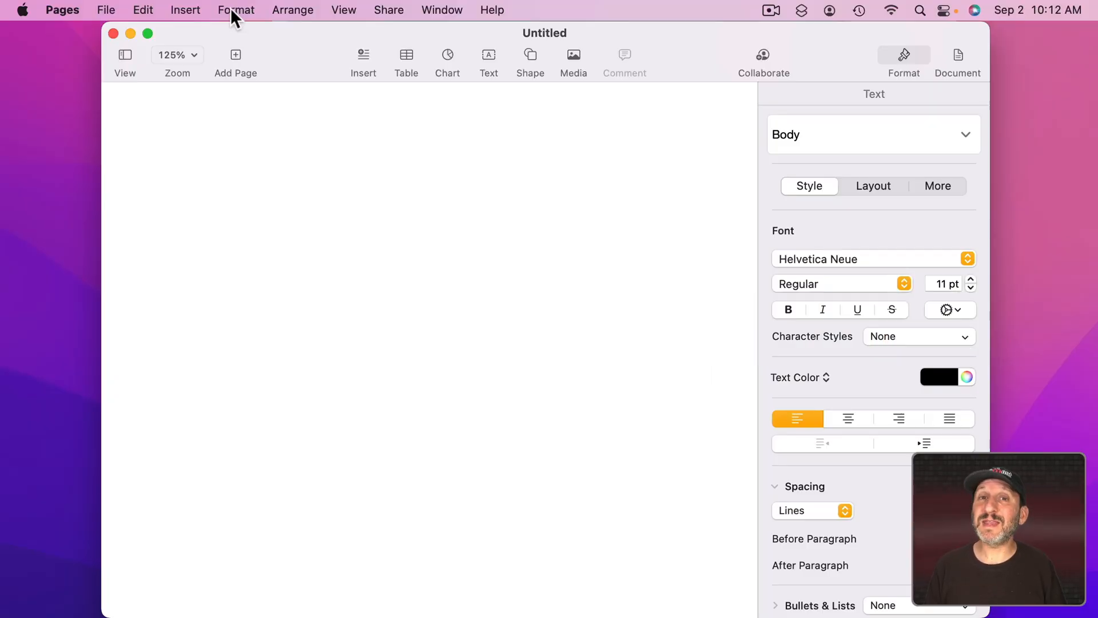
Confirm the Unmerge Cells name in Pages and add a Pages.app shortcut giving it ⌘T
left_click(236, 10)
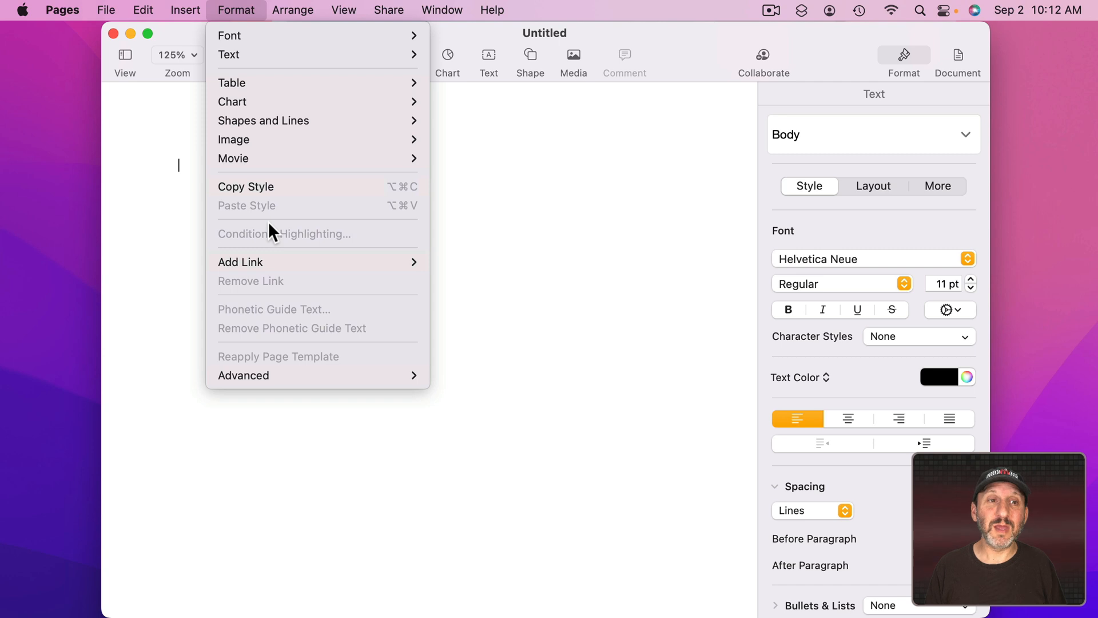
mouse_move(252, 83)
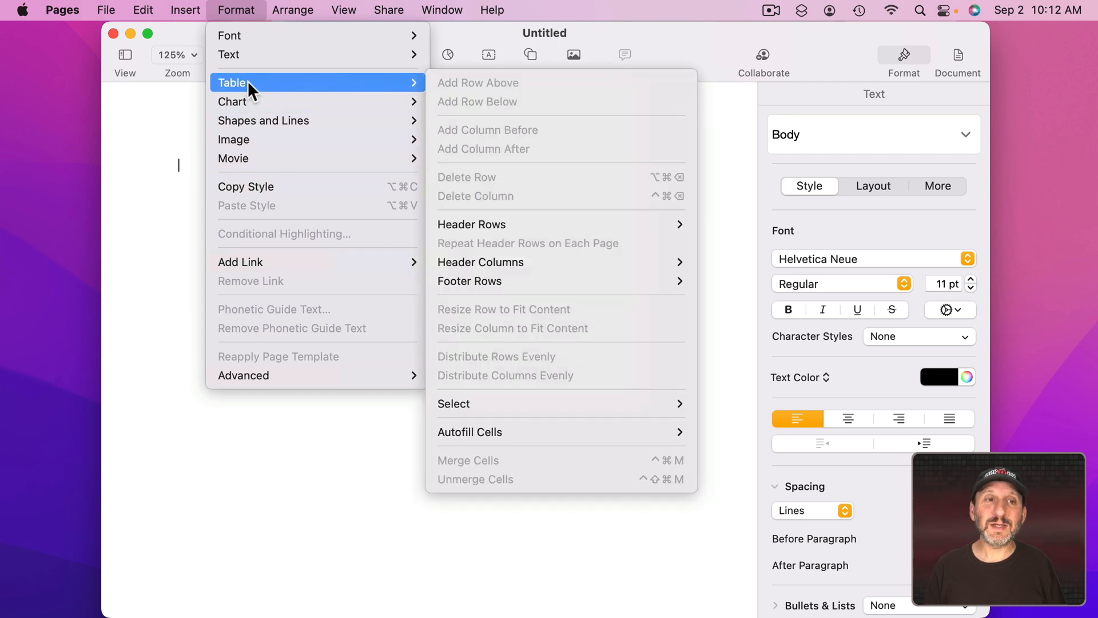
mouse_move(488, 483)
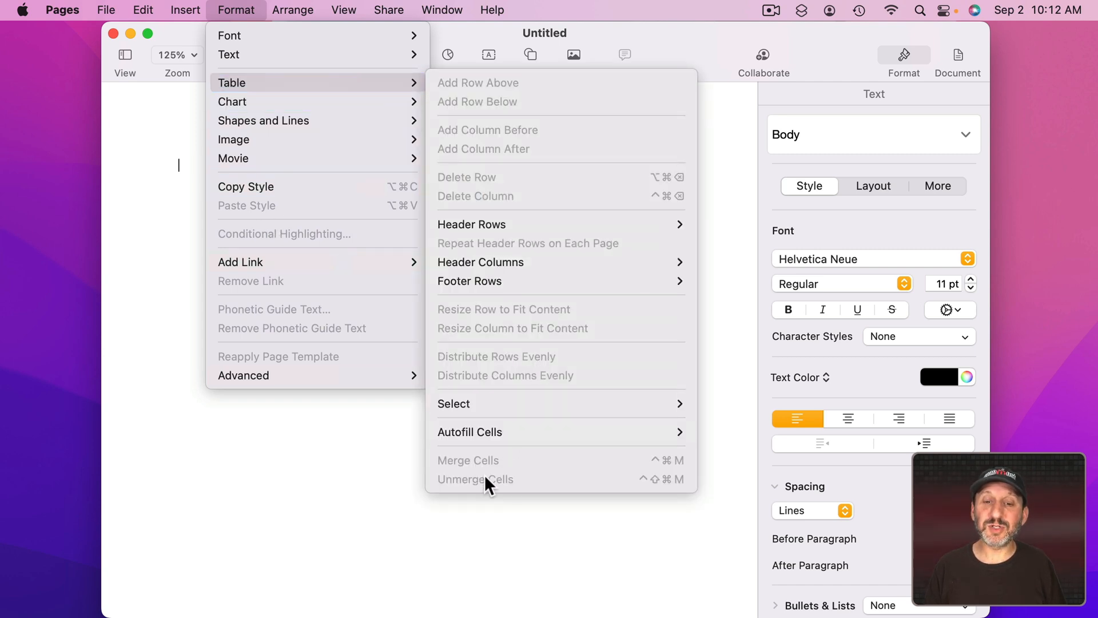
mouse_move(532, 488)
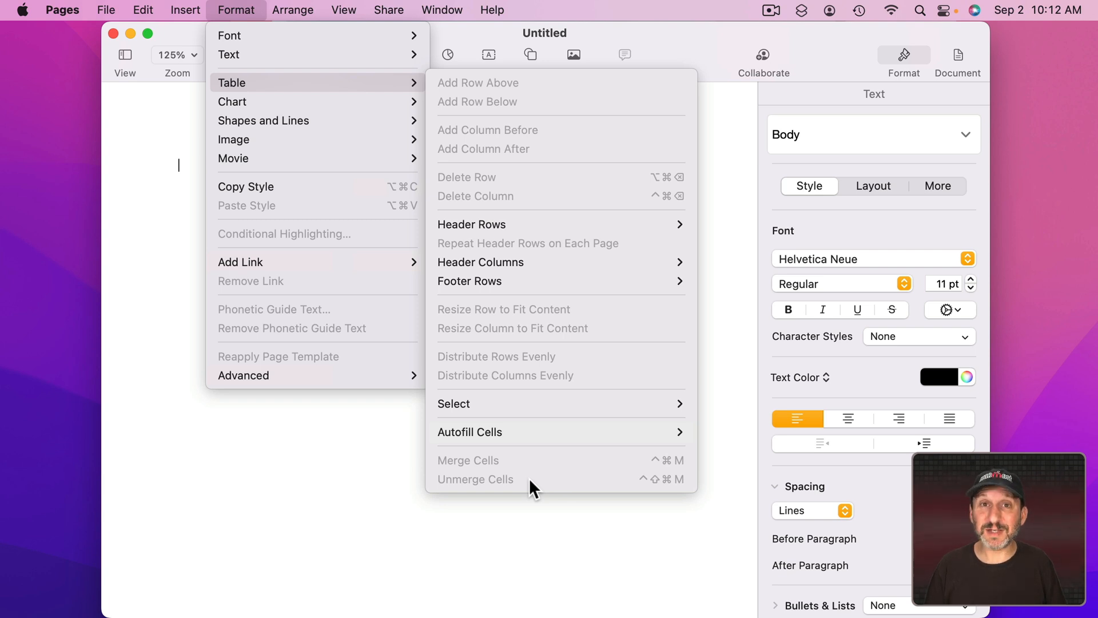
mouse_move(462, 495)
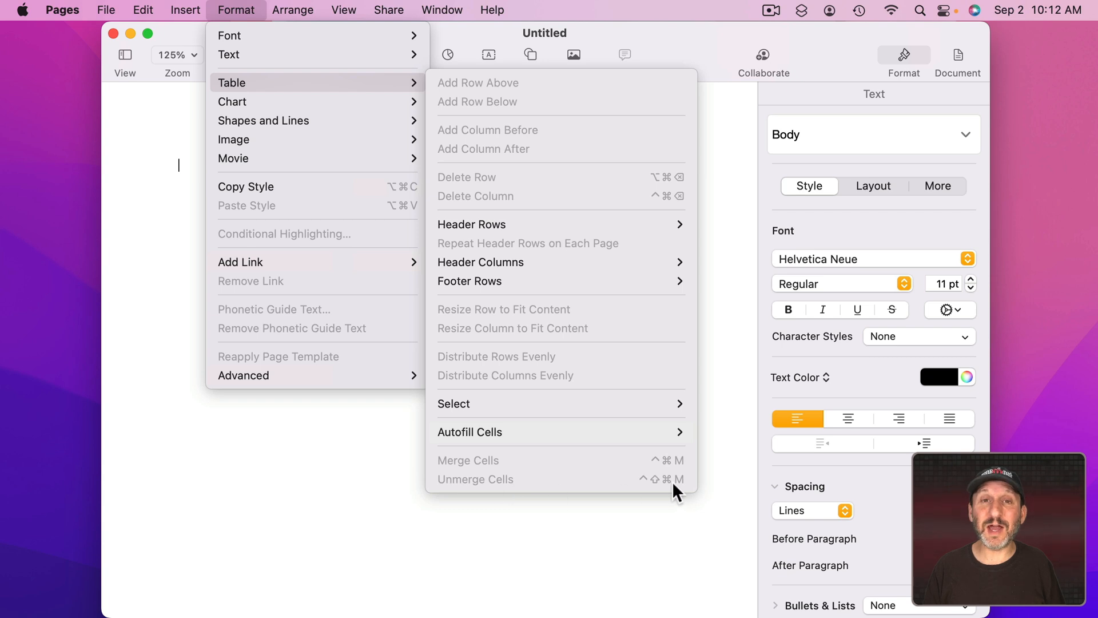
mouse_move(666, 489)
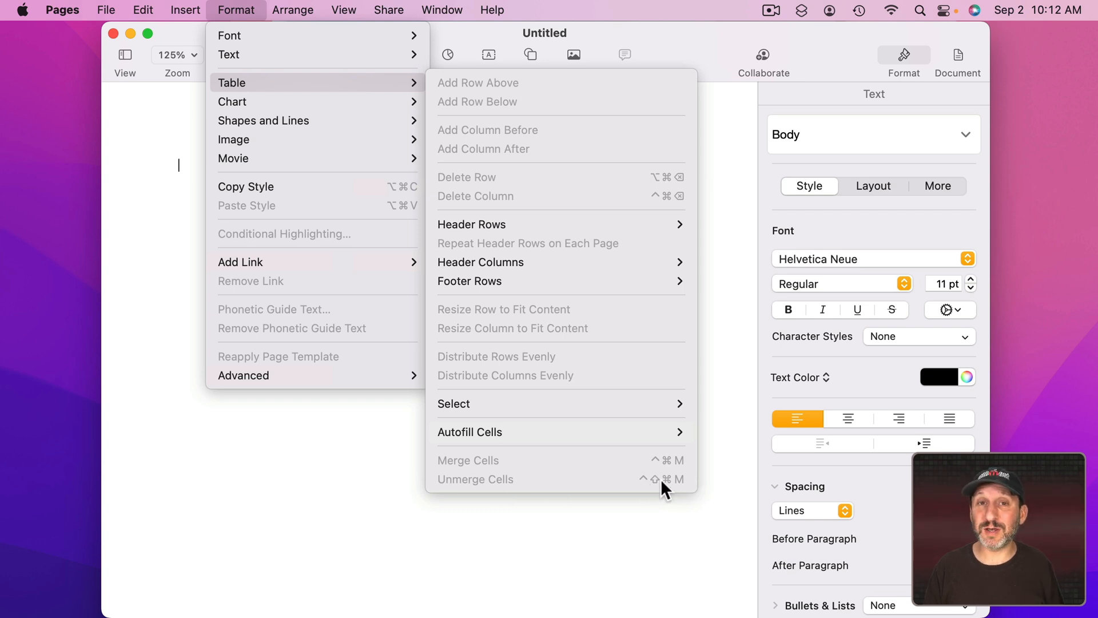
mouse_move(438, 488)
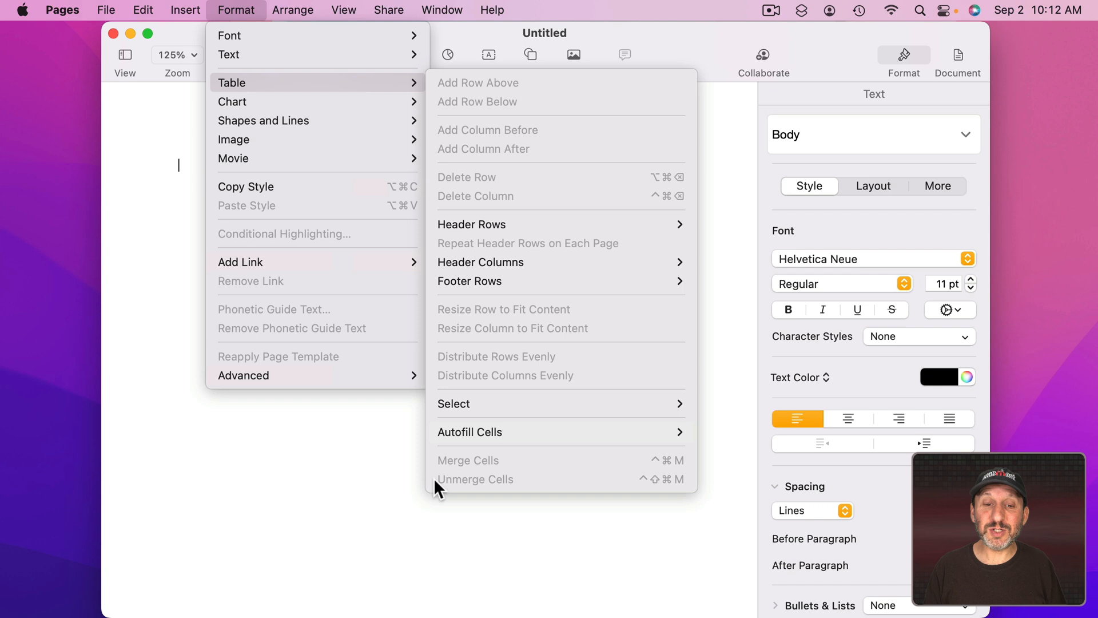
mouse_move(510, 490)
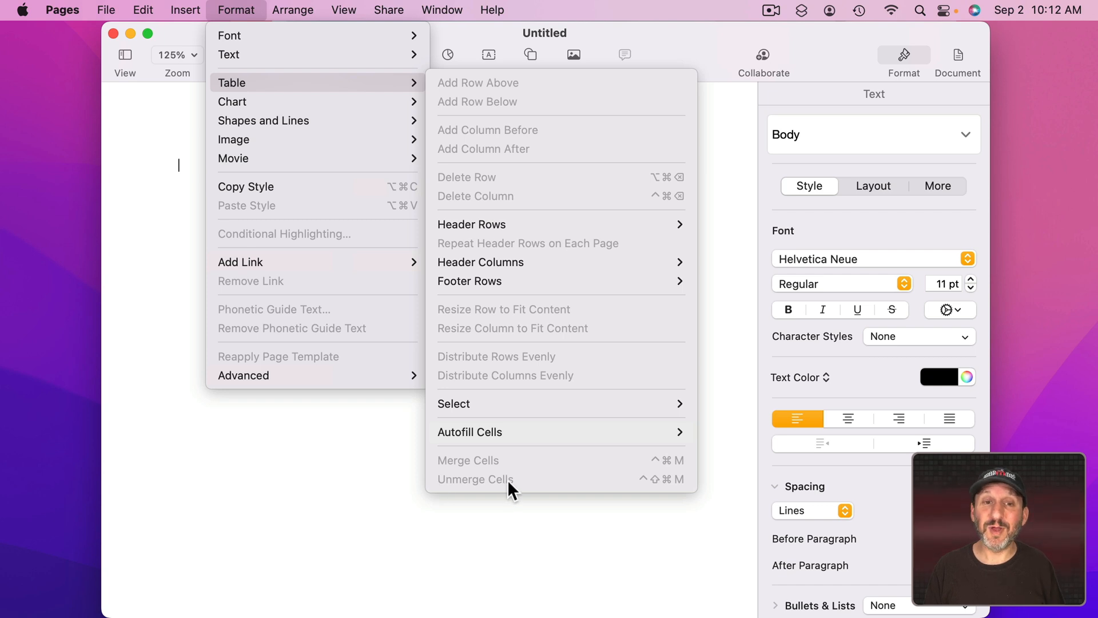
mouse_move(512, 358)
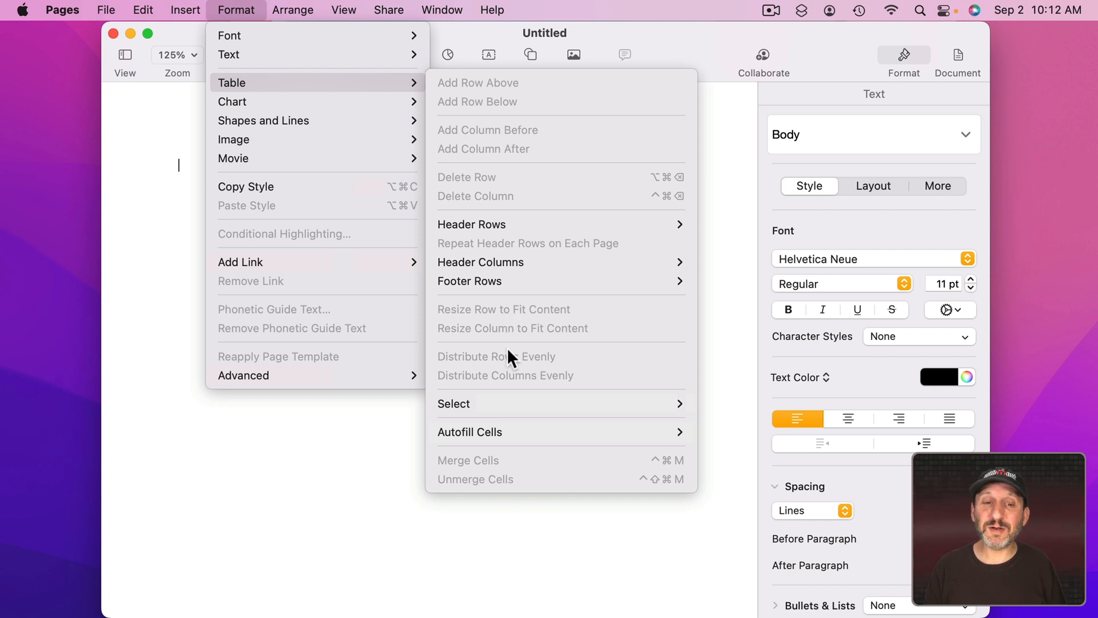
mouse_move(513, 365)
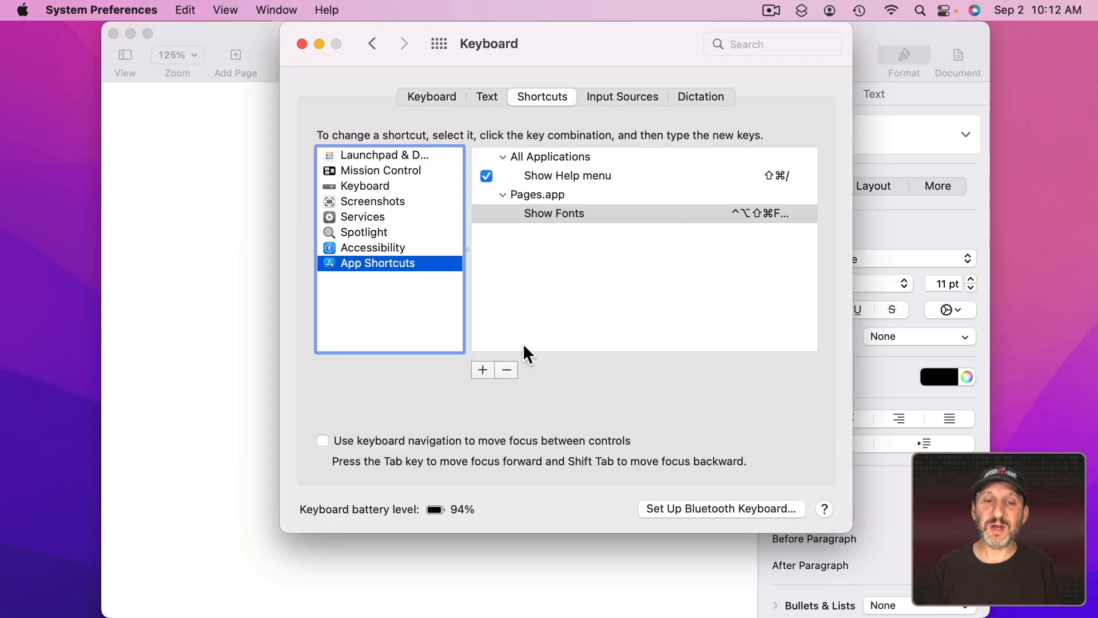
left_click(483, 369)
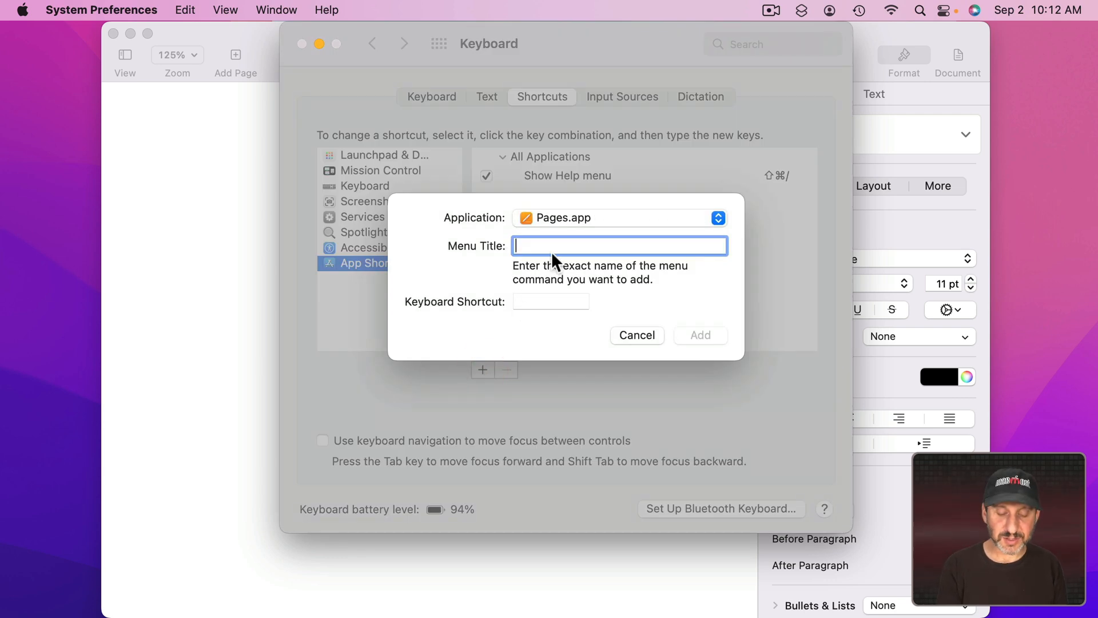
type("Unmerge Cells")
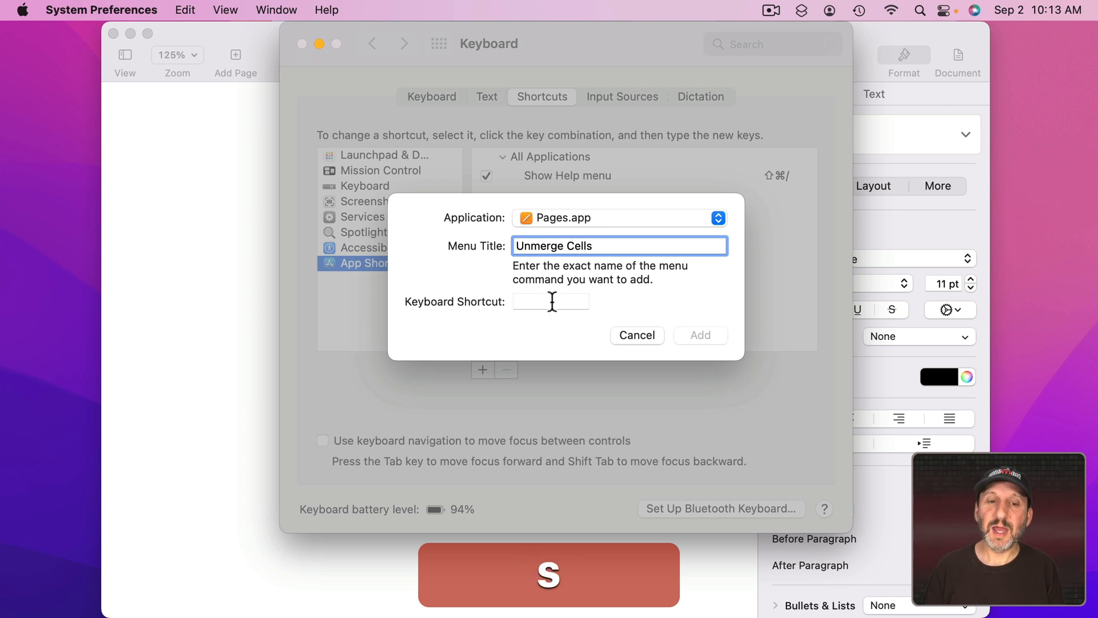
key("cmd+t")
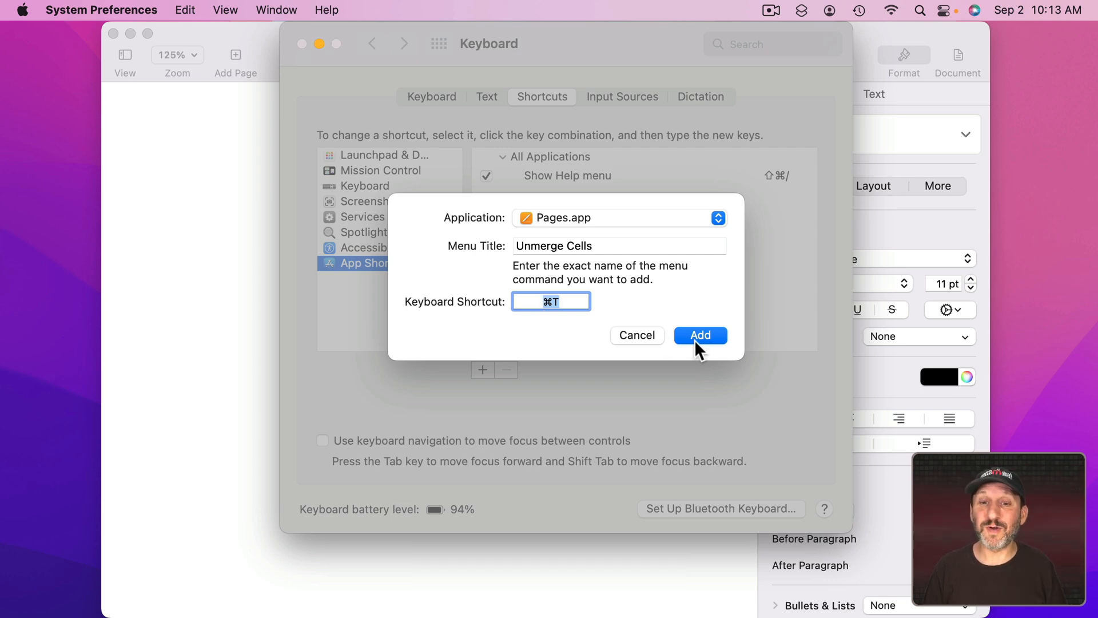
left_click(700, 335)
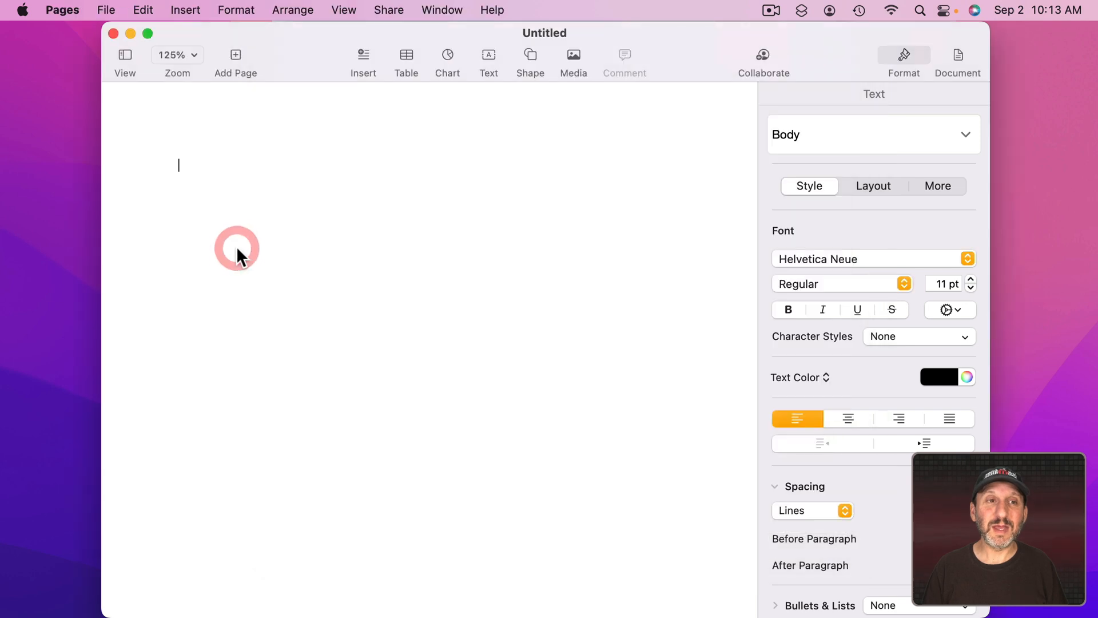
left_click(236, 10)
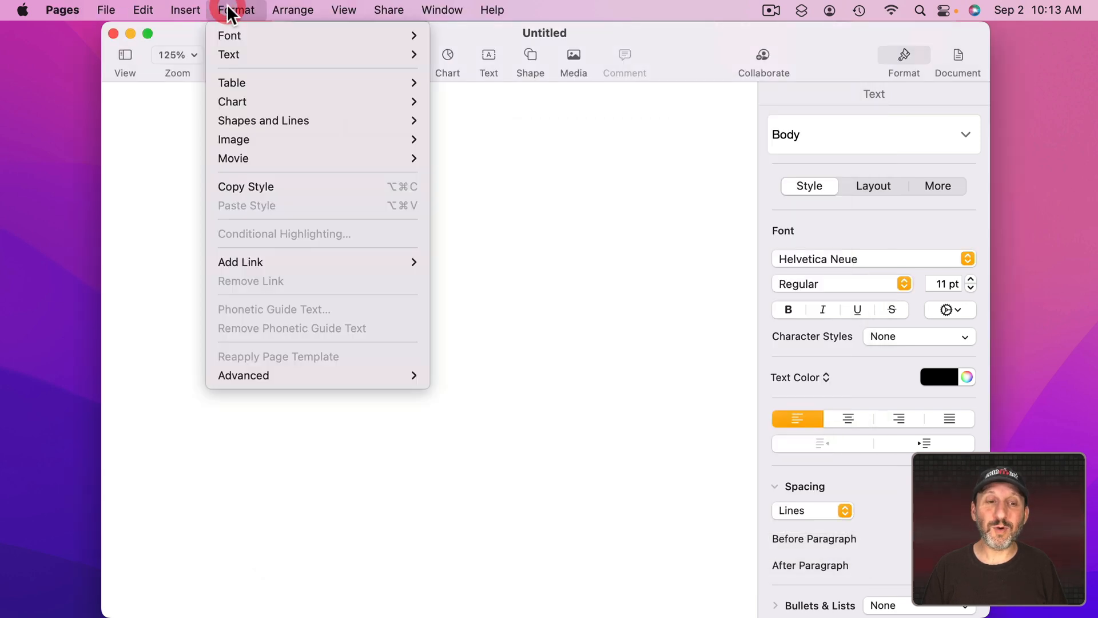
mouse_move(231, 83)
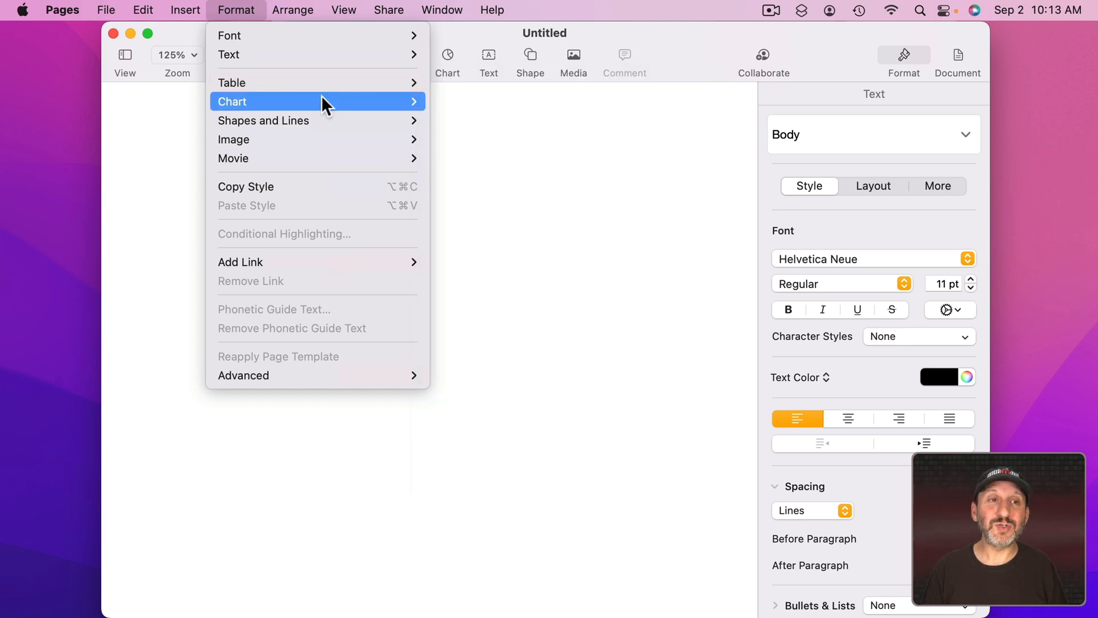
mouse_move(228, 35)
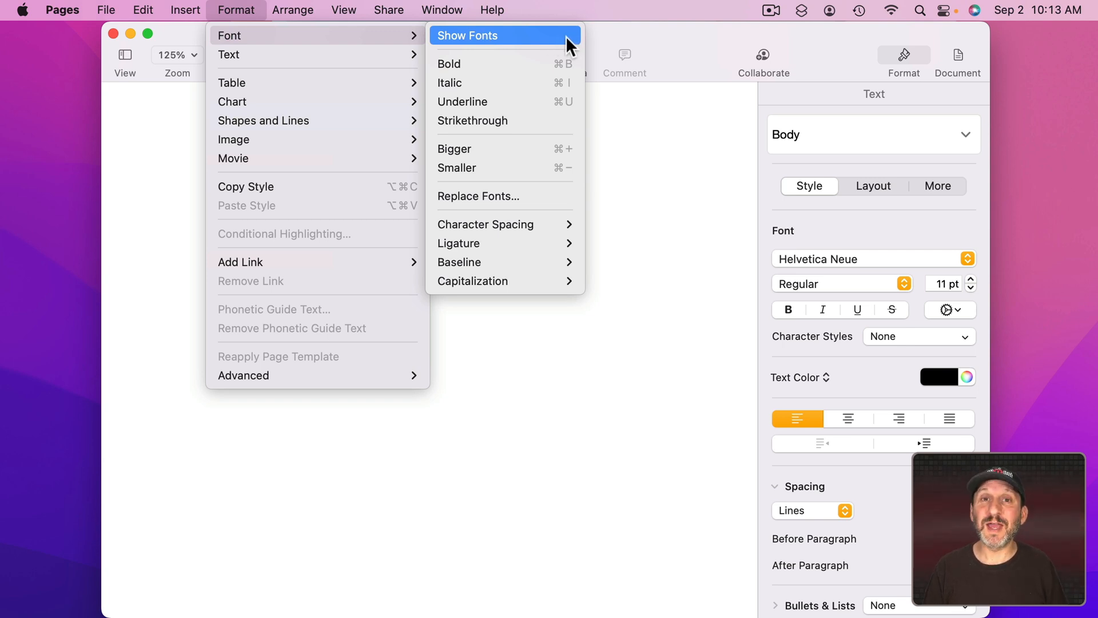
mouse_move(468, 44)
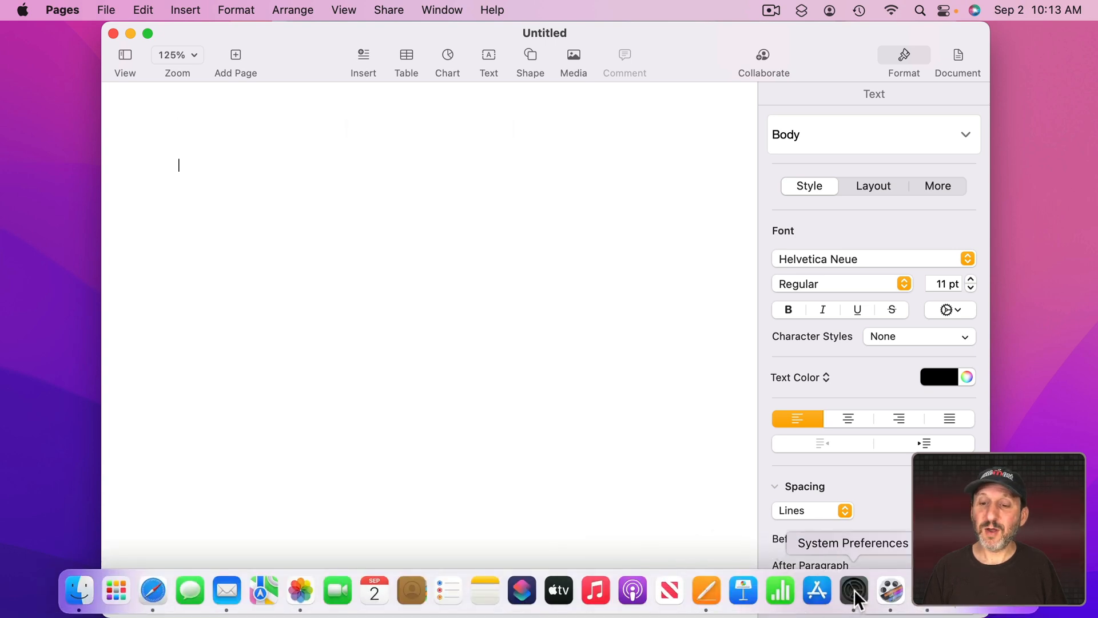
left_click(853, 591)
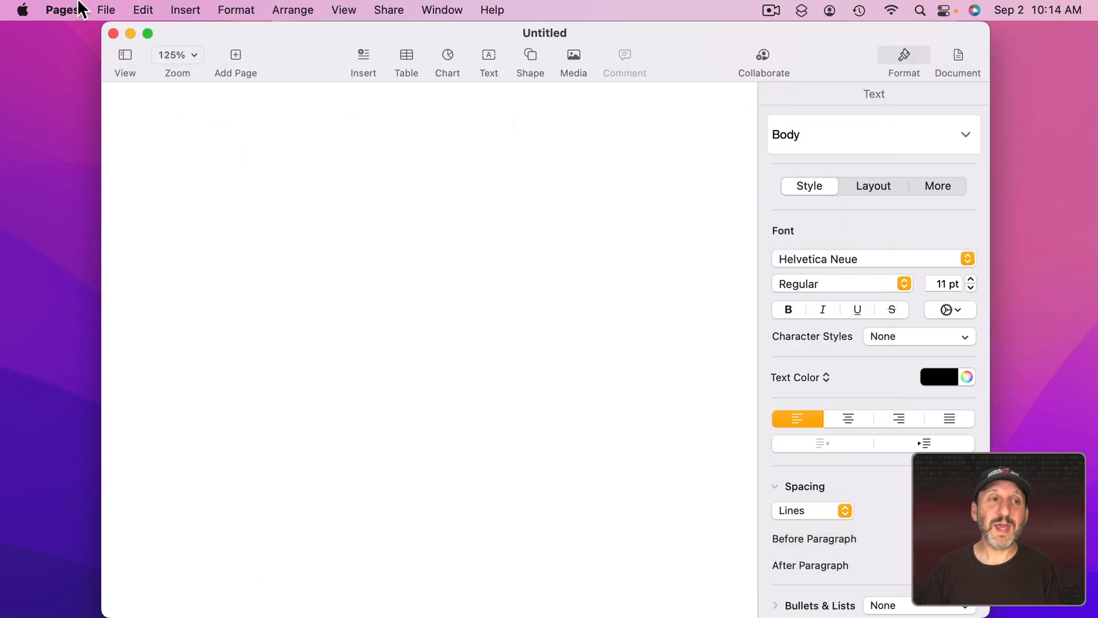
Check the Quit Pages shortcut in the Pages menu and reopen the Format menu
left_click(62, 10)
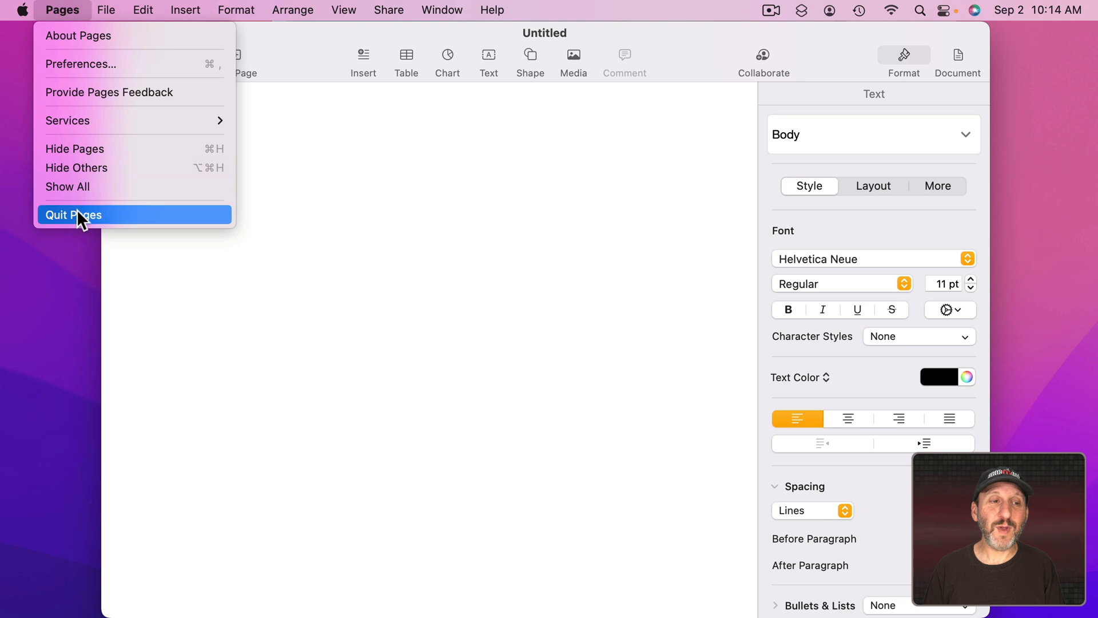
mouse_move(215, 221)
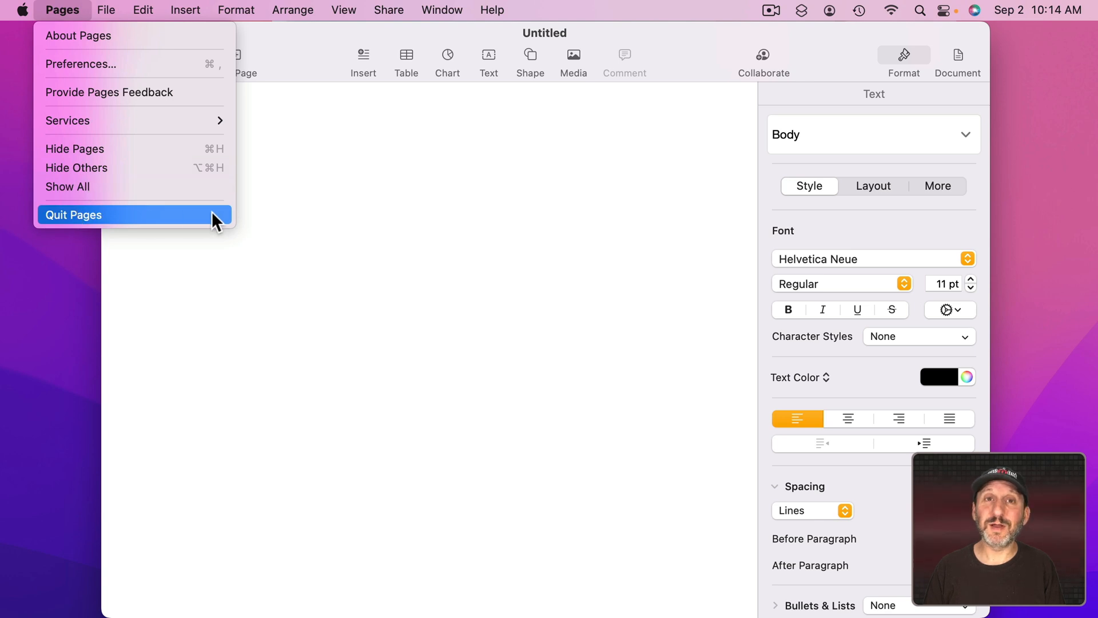
left_click(235, 10)
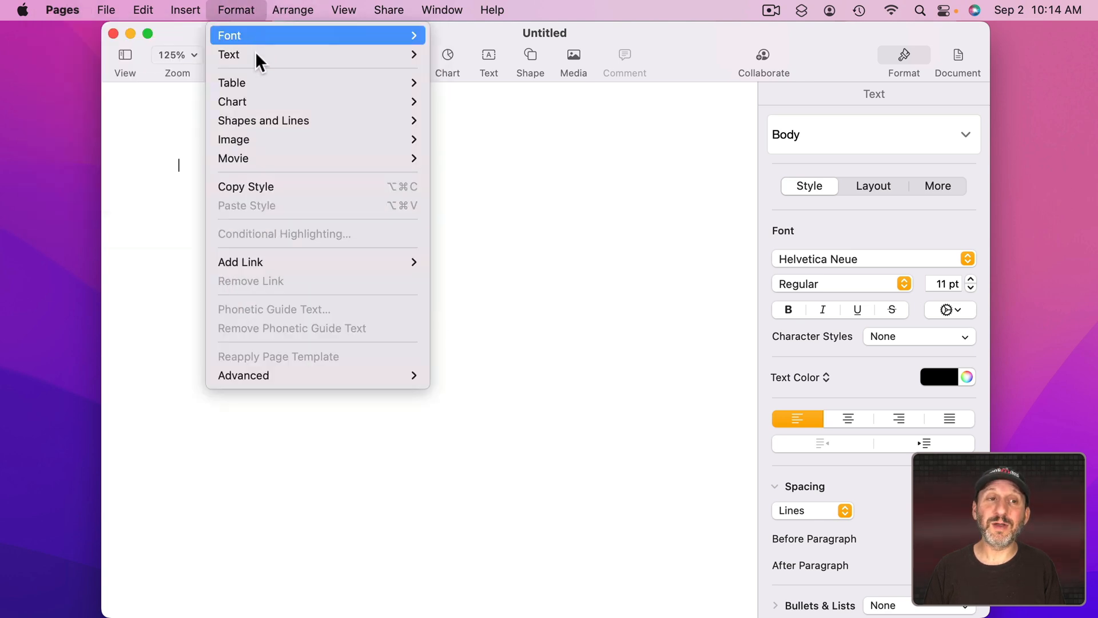
mouse_move(231, 82)
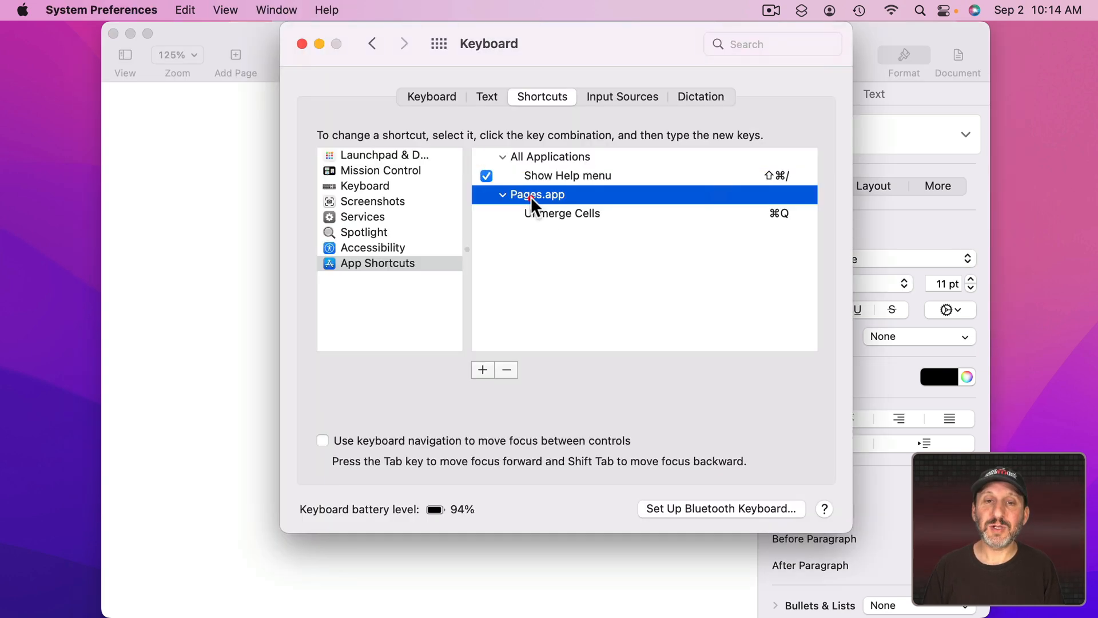
Add a Pages.app shortcut giving Show Fonts ⌘Q and select the new entry
left_click(482, 369)
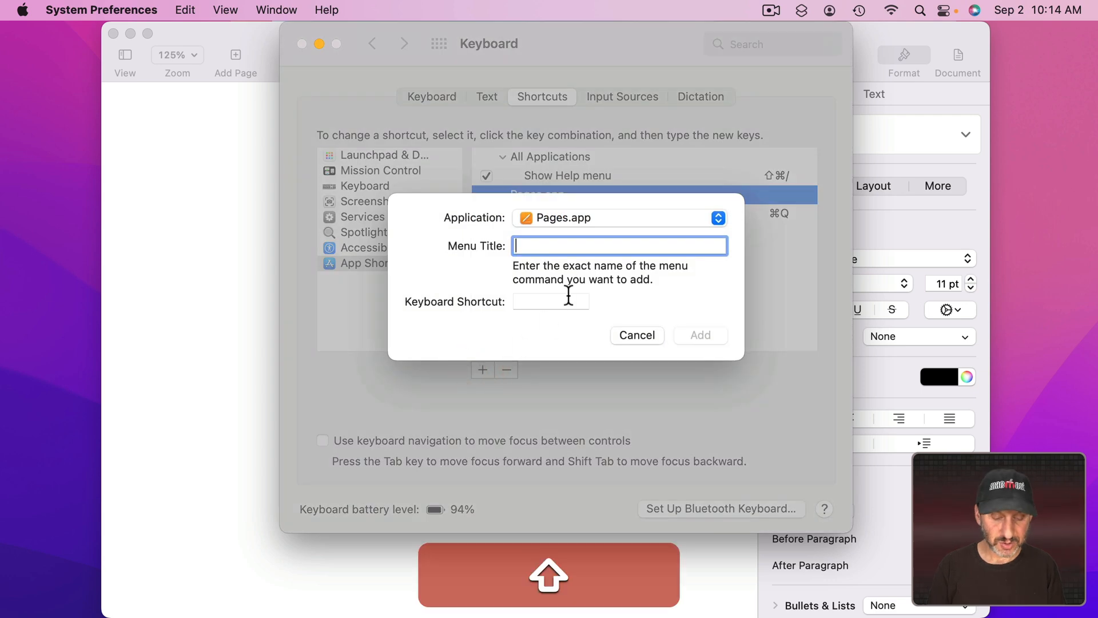
type("Show Fonts")
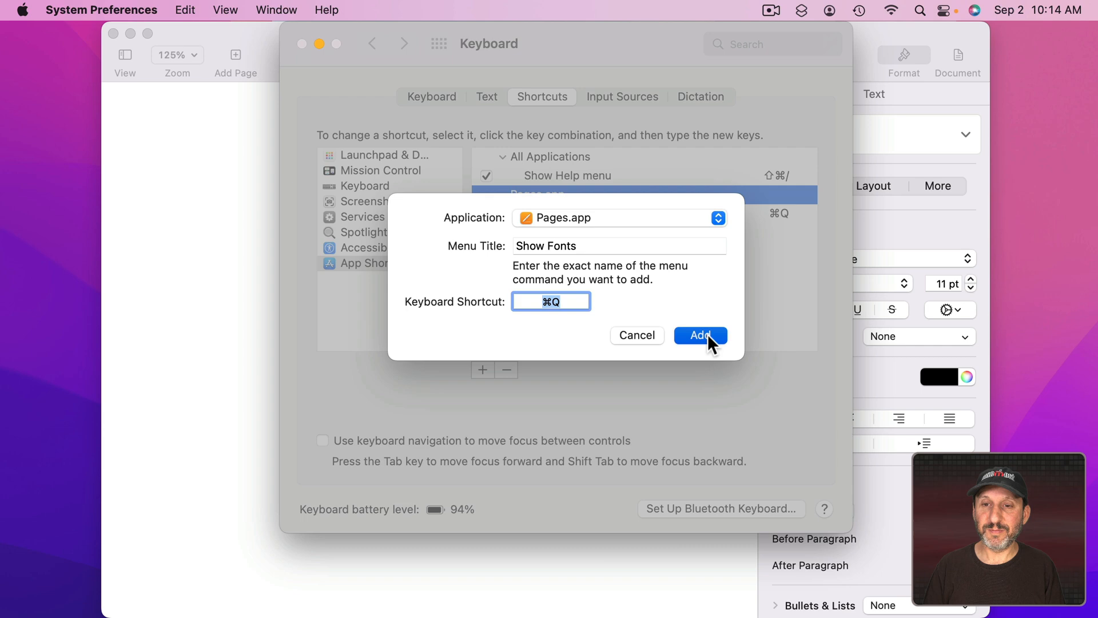
left_click(701, 336)
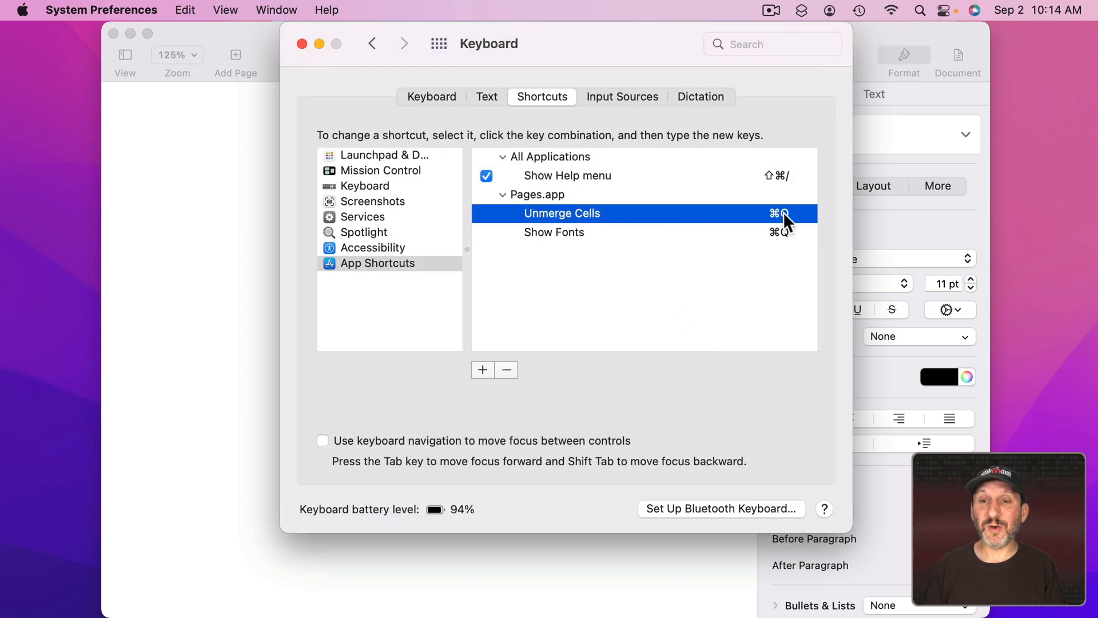
left_click(554, 233)
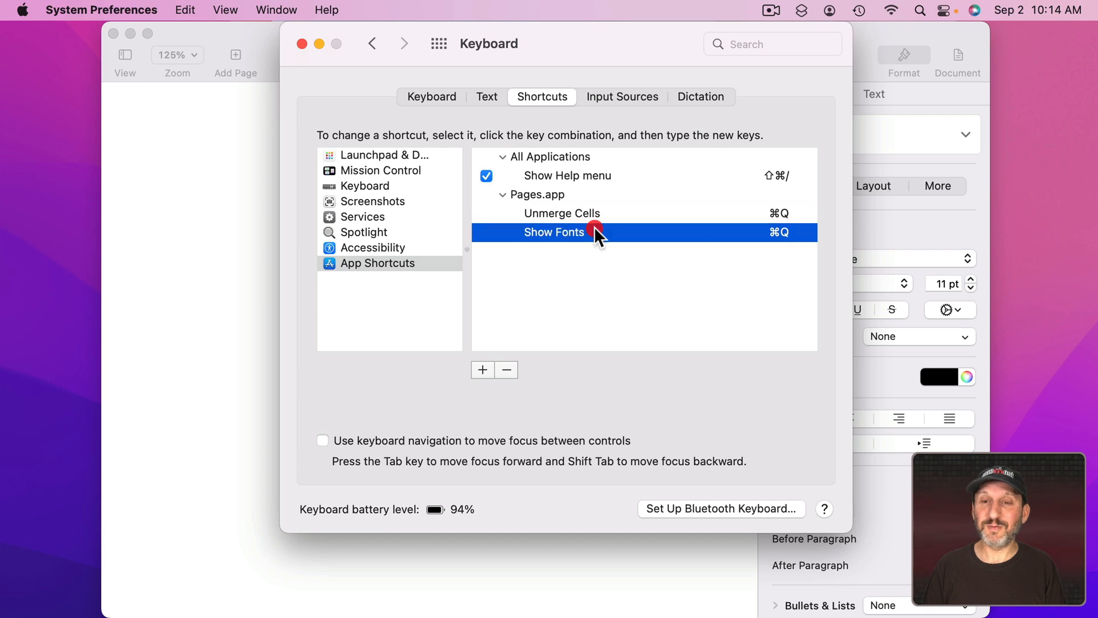
mouse_move(788, 220)
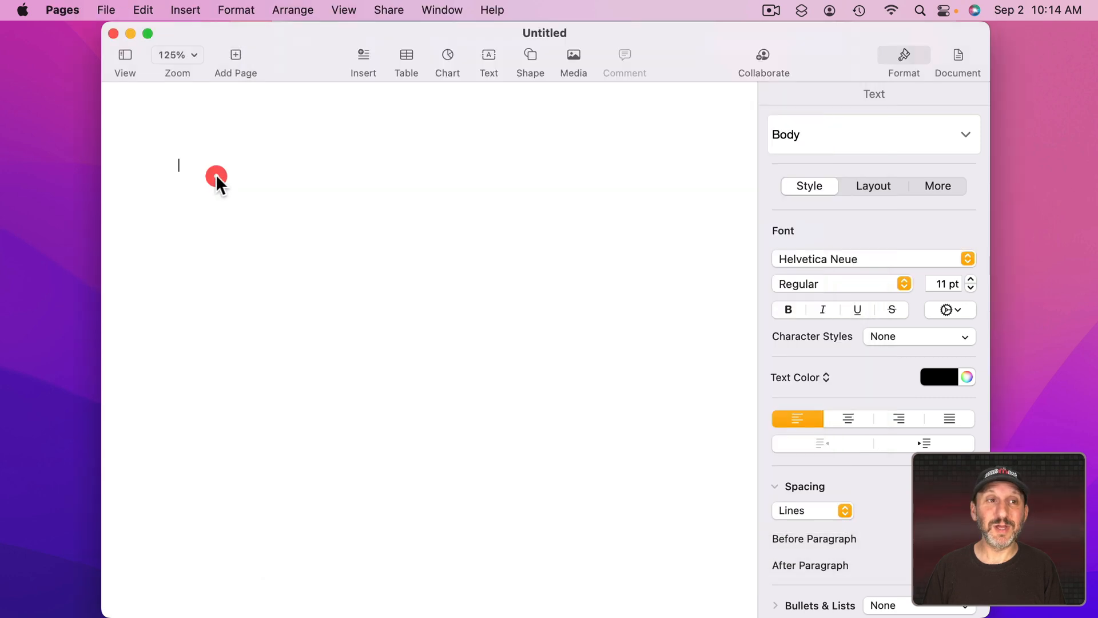
Verify Quit Pages lost ⌘Q and Unmerge Cells now shows it in Format > Table
left_click(62, 11)
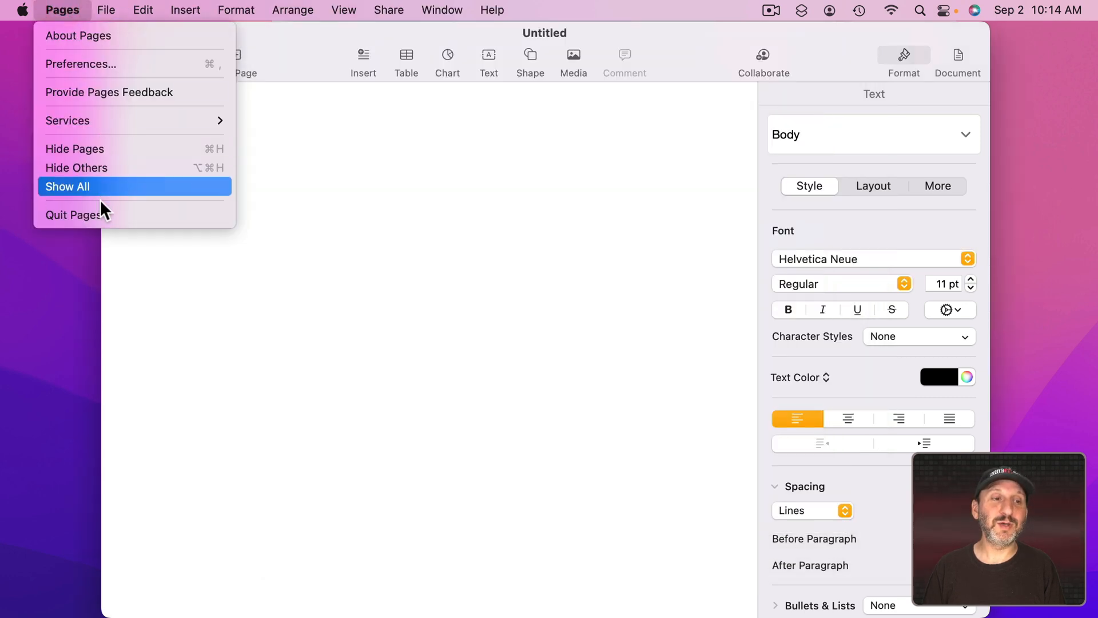
left_click(236, 10)
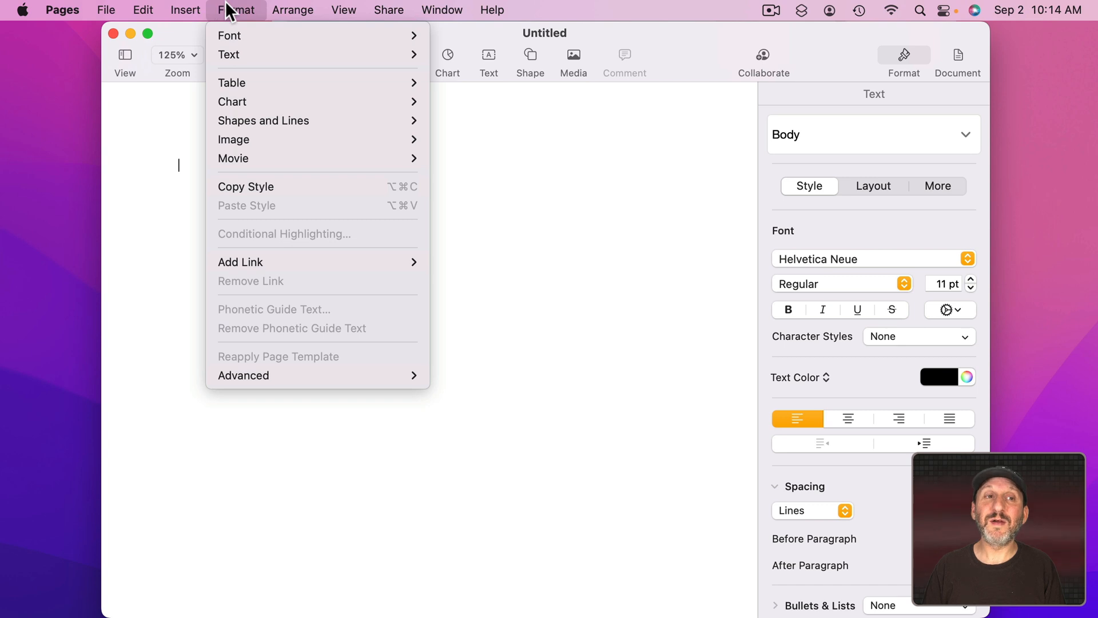
mouse_move(229, 36)
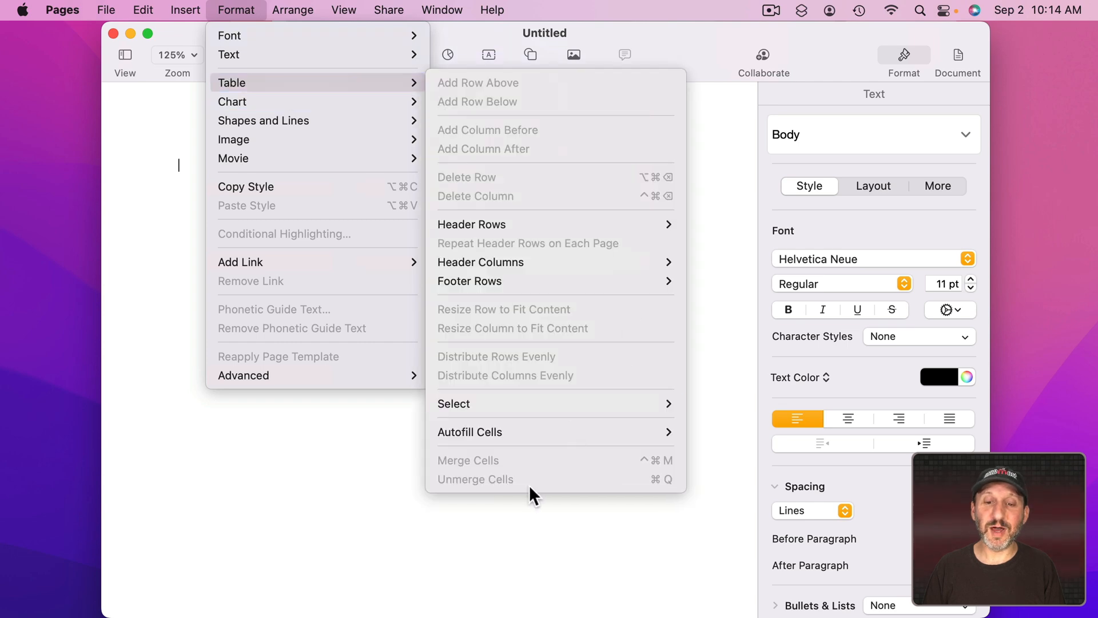
mouse_move(662, 488)
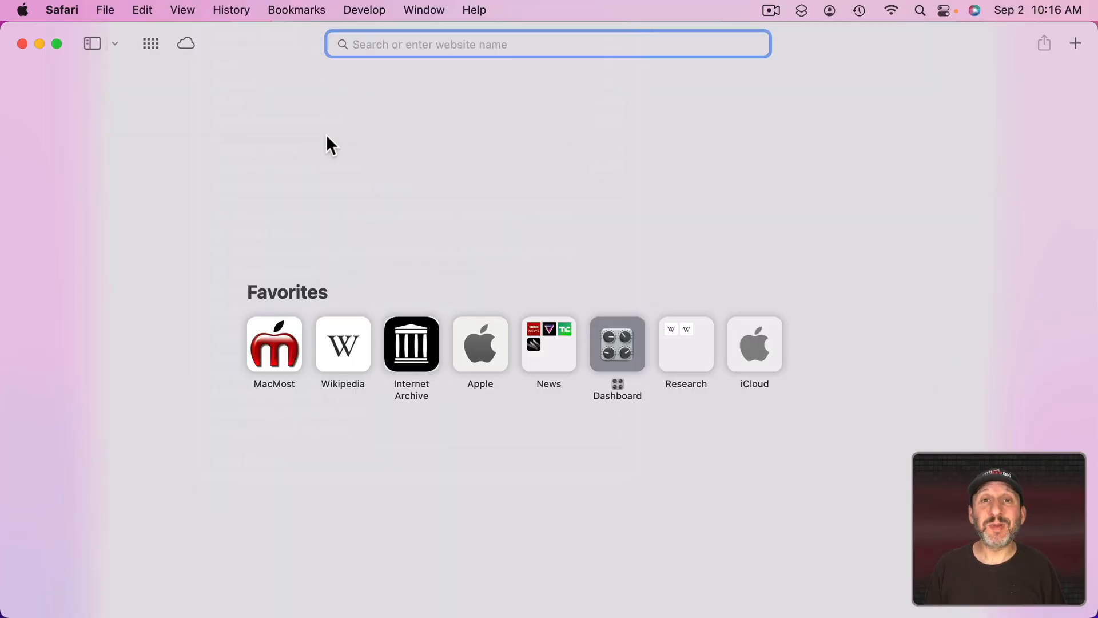
Browse Safari's File, View and Bookmarks menus, then return to the shortcut settings
left_click(104, 11)
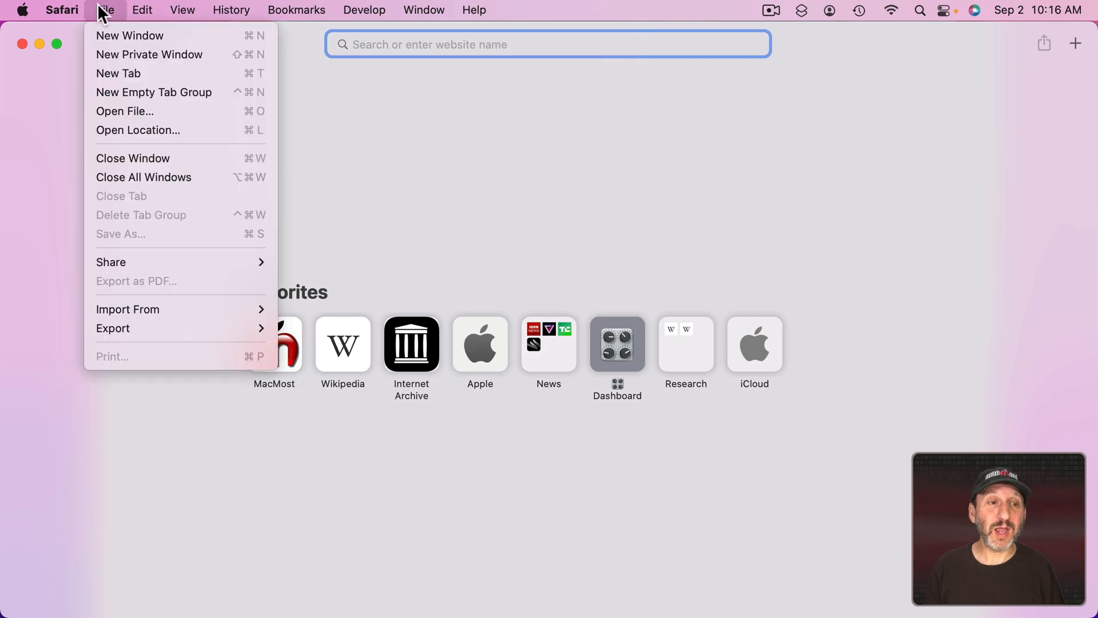
left_click(182, 11)
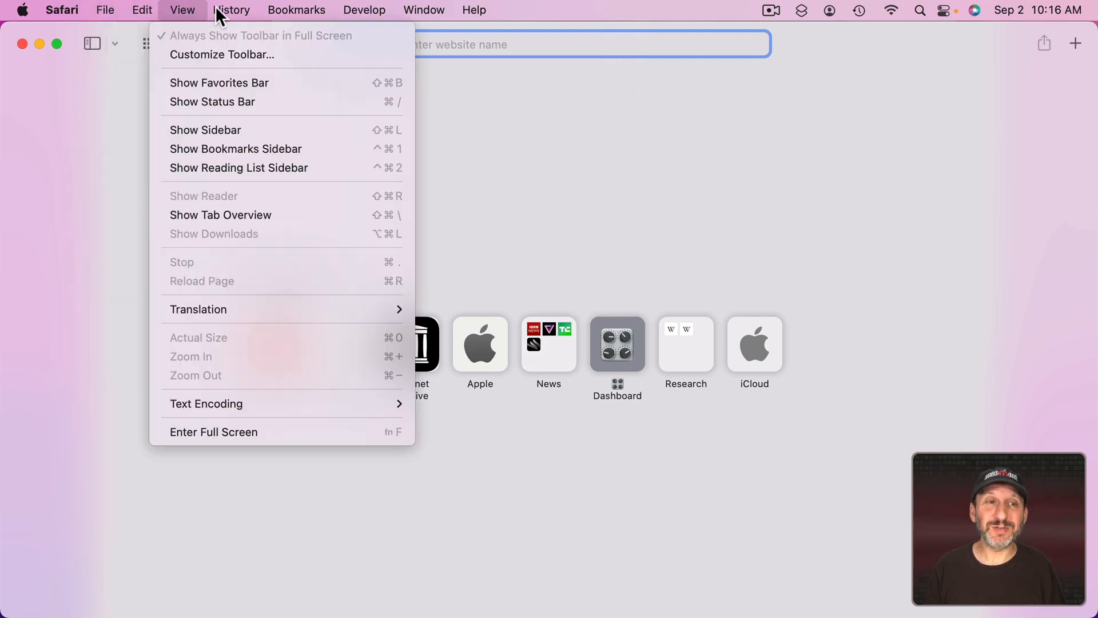
left_click(296, 11)
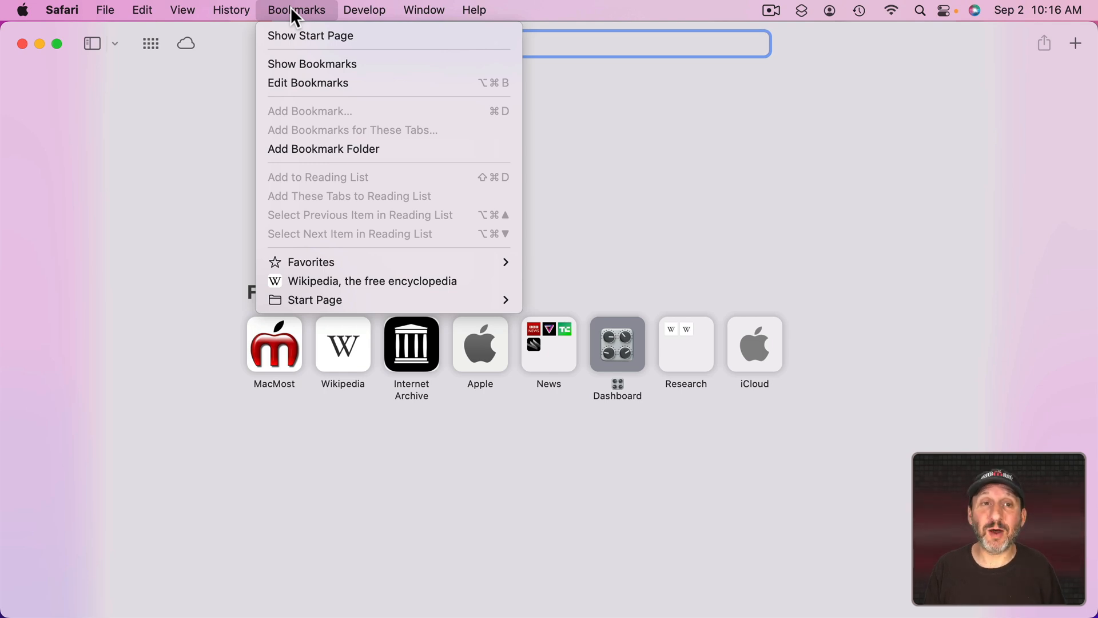
left_click(62, 11)
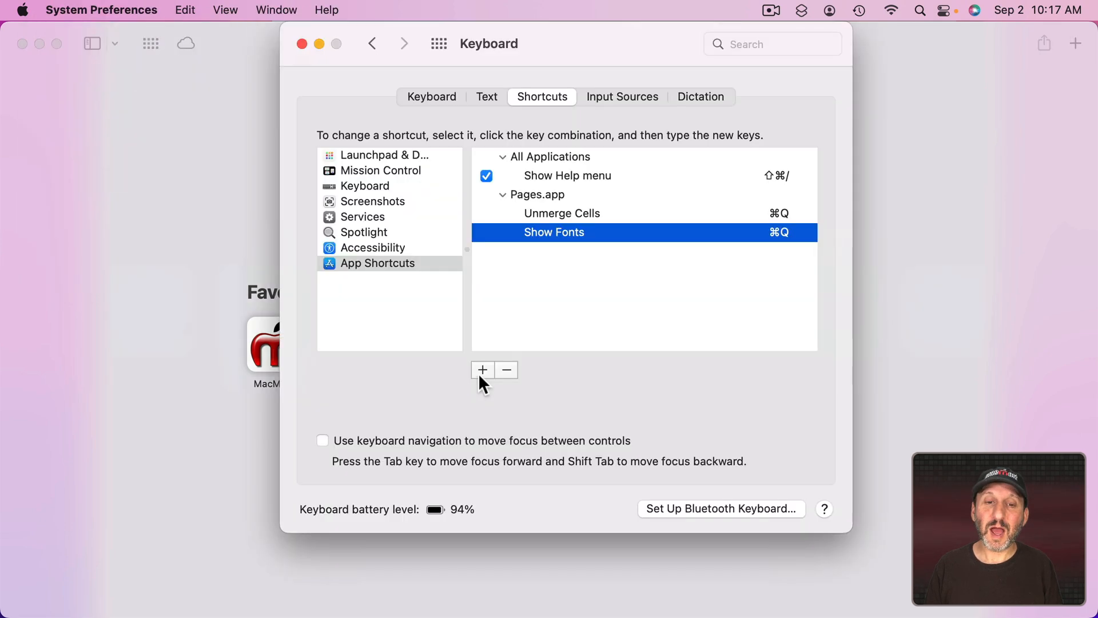
Add a Safari.app shortcut assigning Quit Safari ⌃⌥⇧⌘F12 and switch back to Safari
left_click(482, 370)
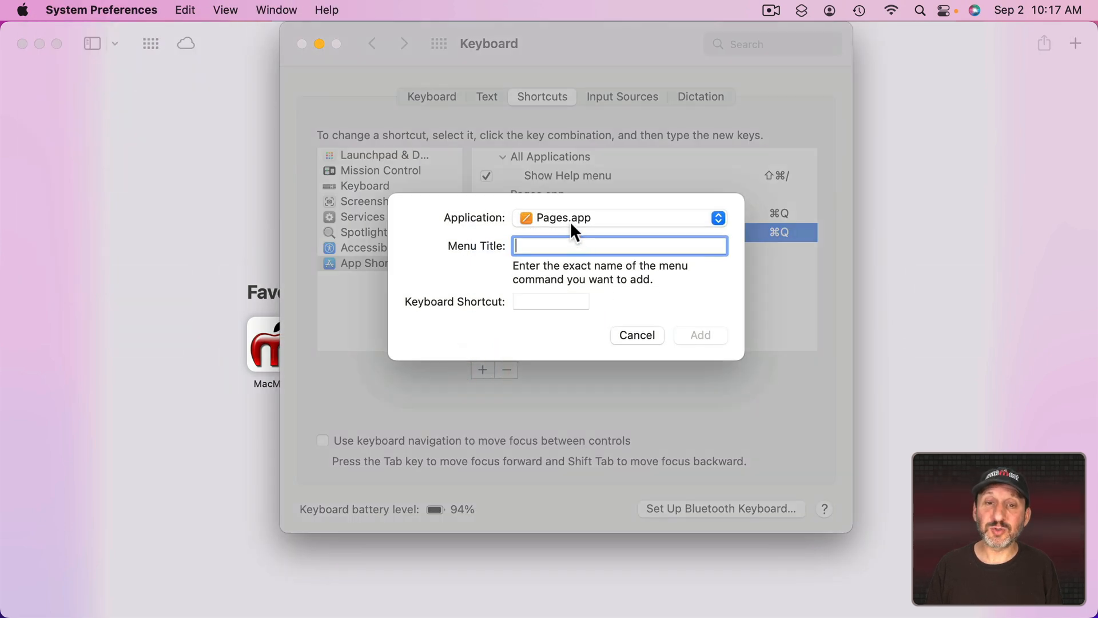
left_click(716, 218)
type("Quit Safari")
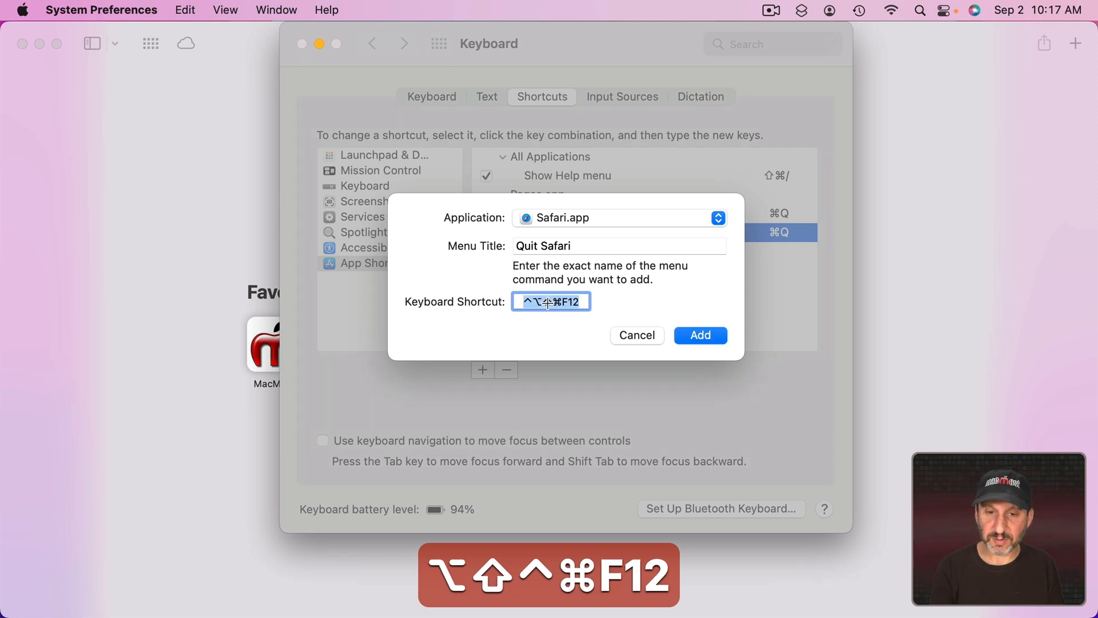
left_click(700, 335)
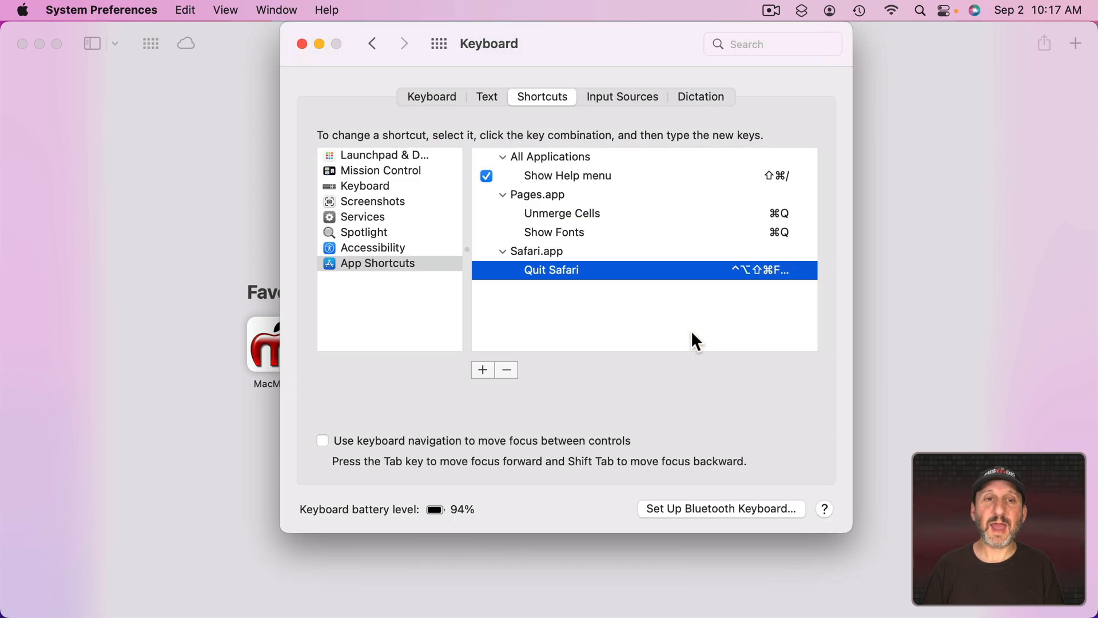
left_click(62, 11)
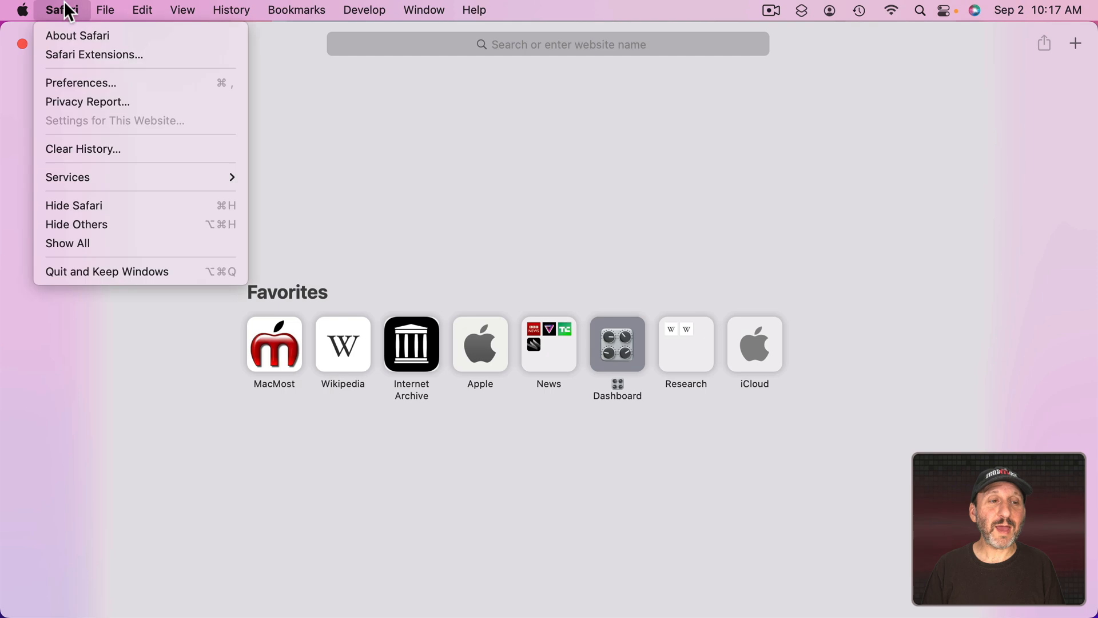
mouse_move(107, 272)
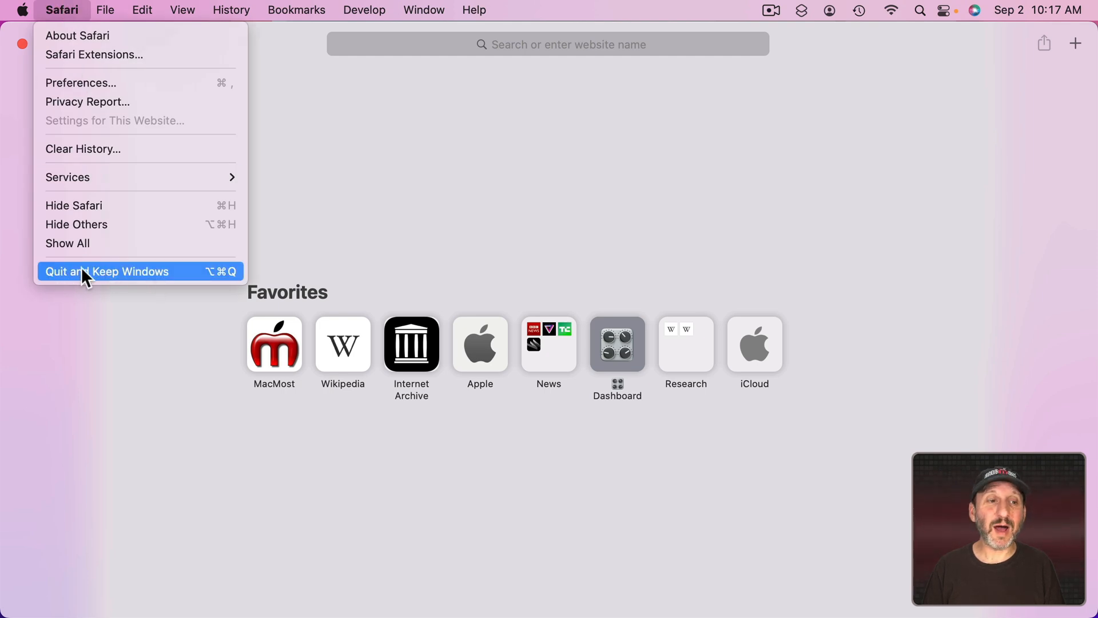
mouse_move(221, 281)
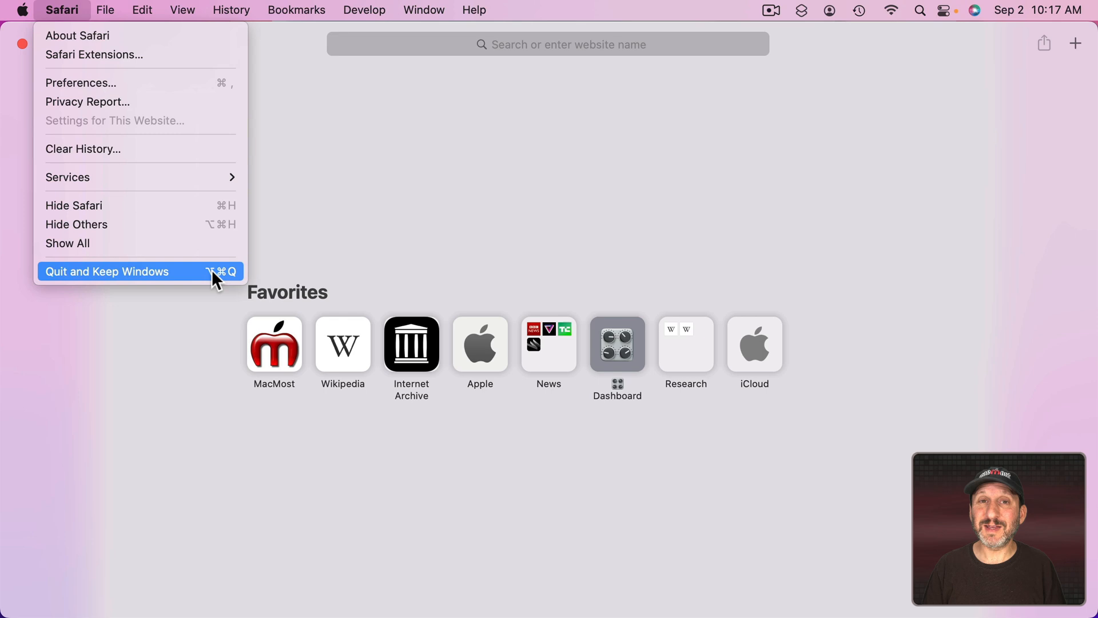
mouse_move(59, 284)
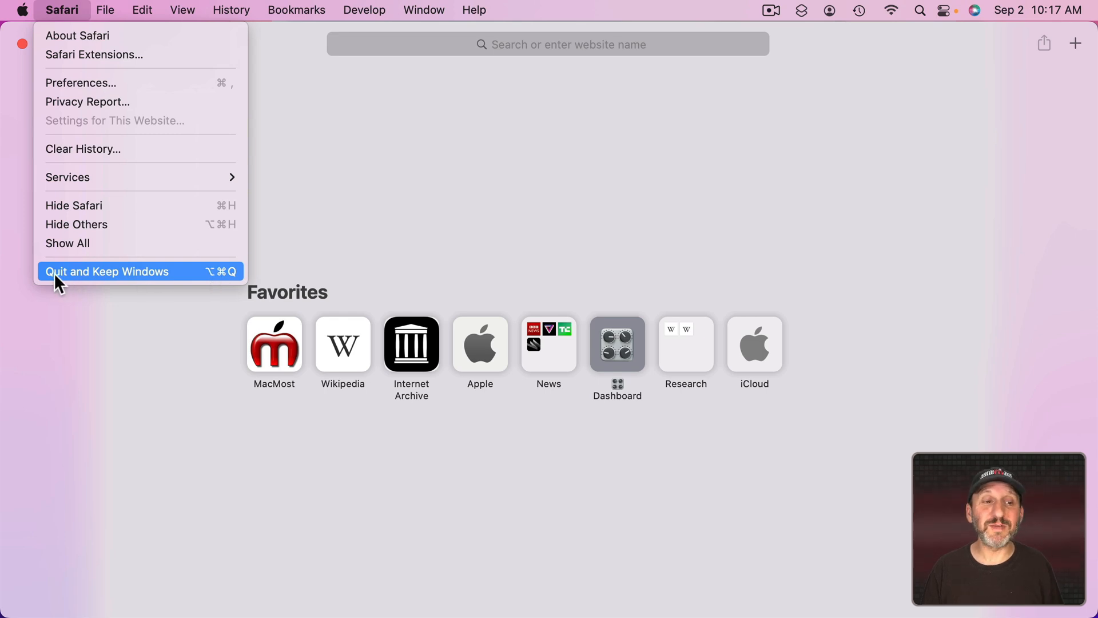
mouse_move(76, 287)
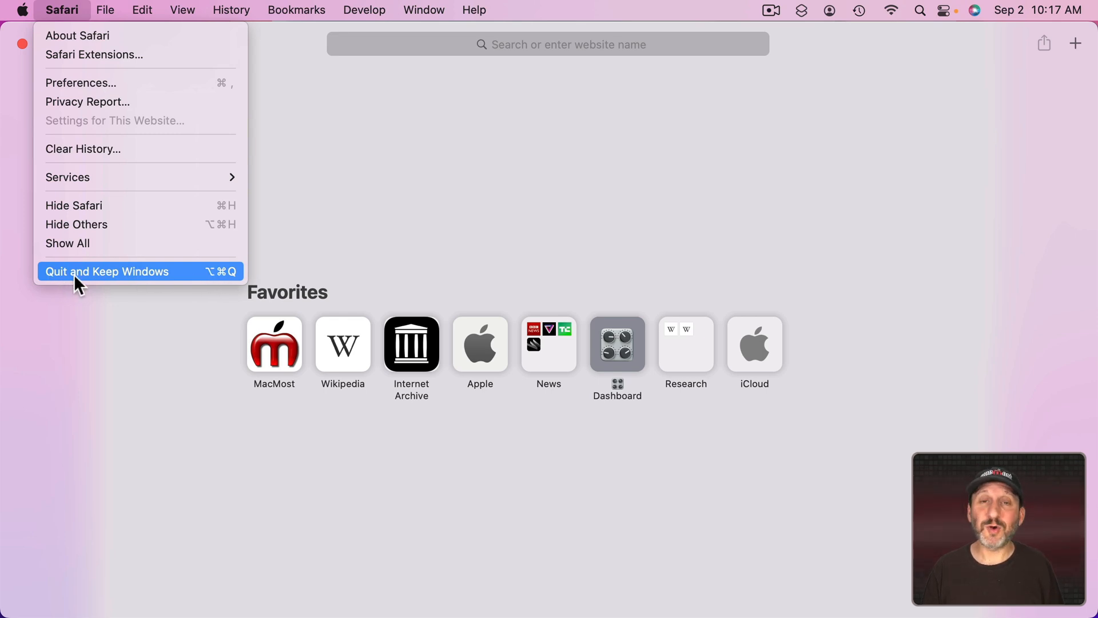
mouse_move(205, 283)
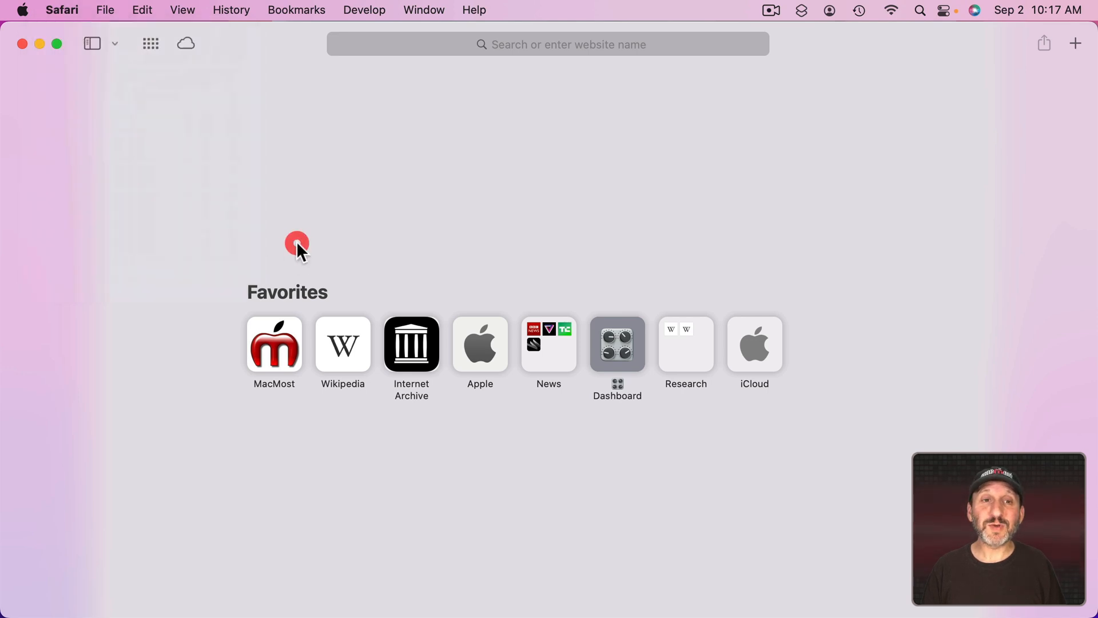
Return from Safari's menu to the keyboard shortcut settings in System Preferences
key("cmd+q")
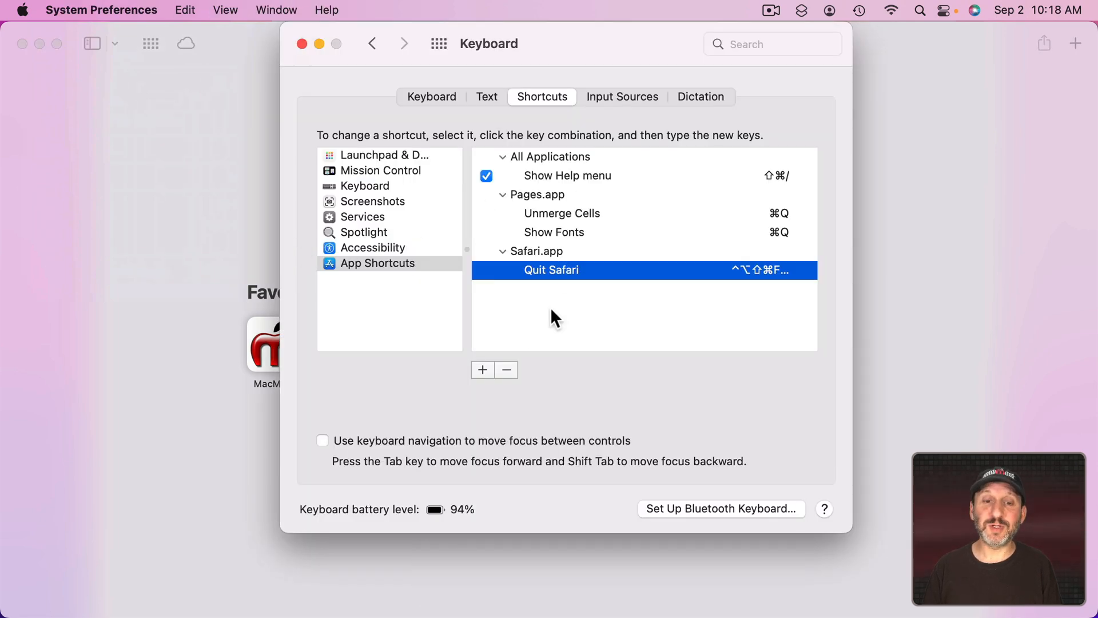
Add a Safari app shortcut for 'Quit and Keep Windows' with a four-modifier key combination
left_click(482, 370)
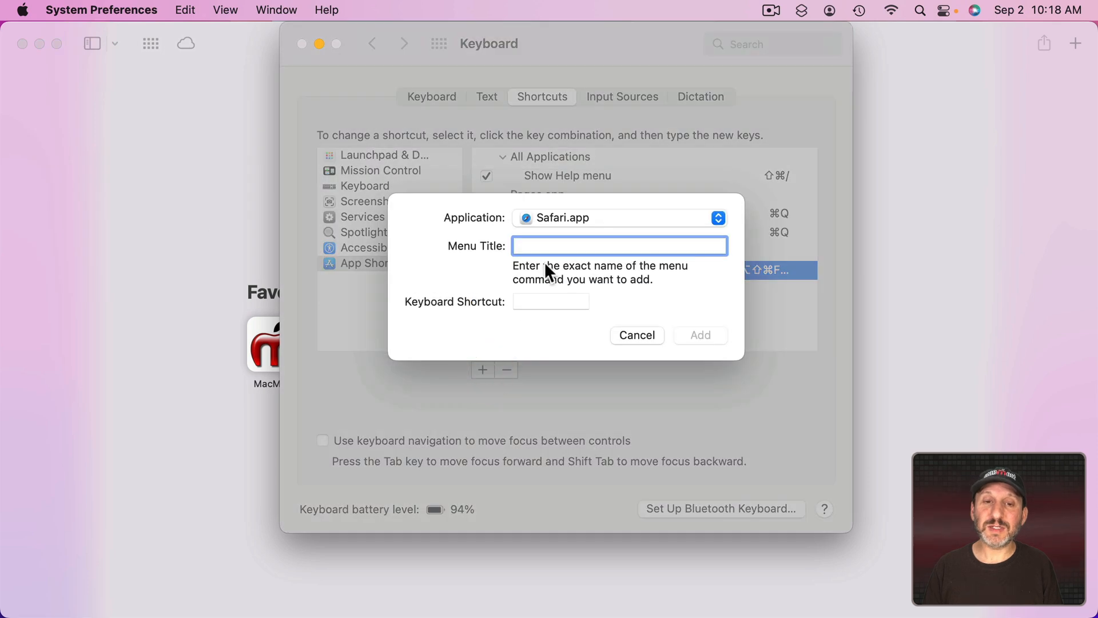
type("Quit and")
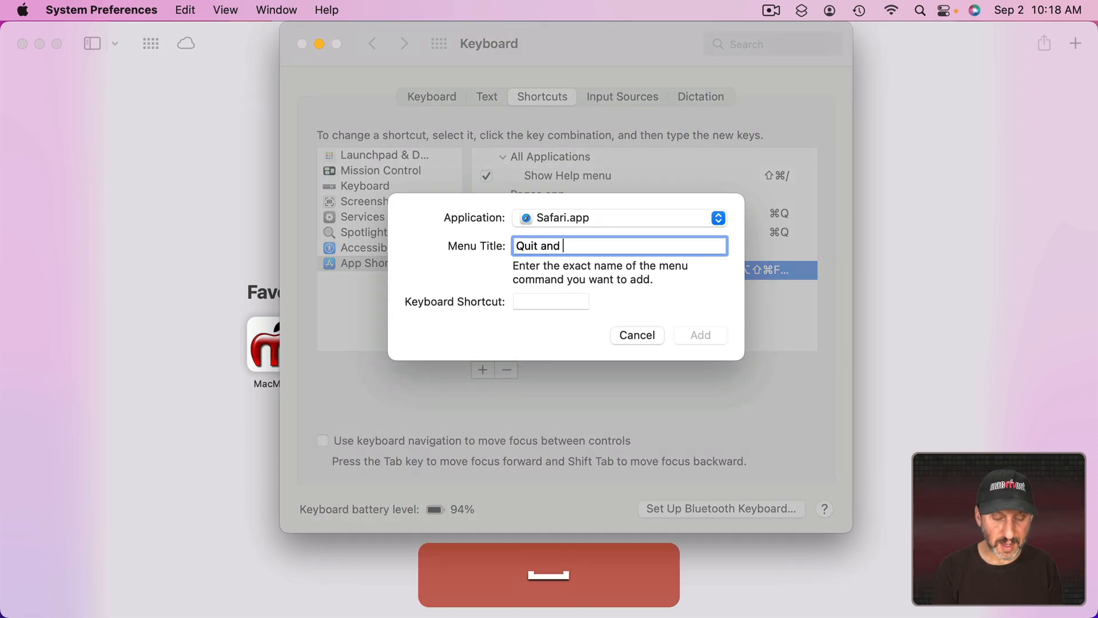
type("Keep Windows")
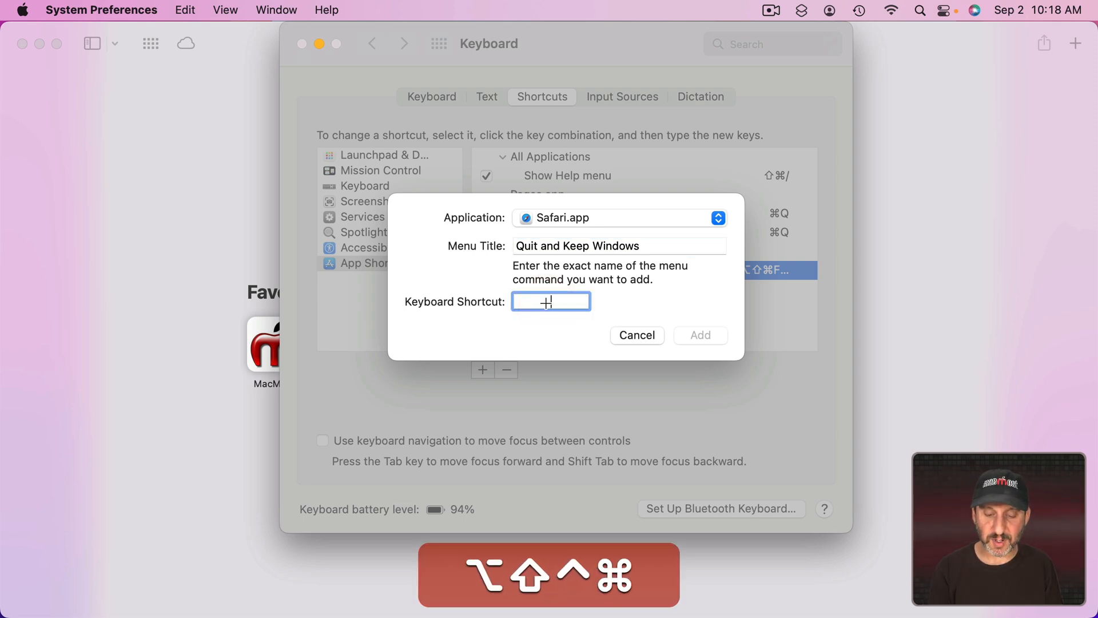
left_click(699, 335)
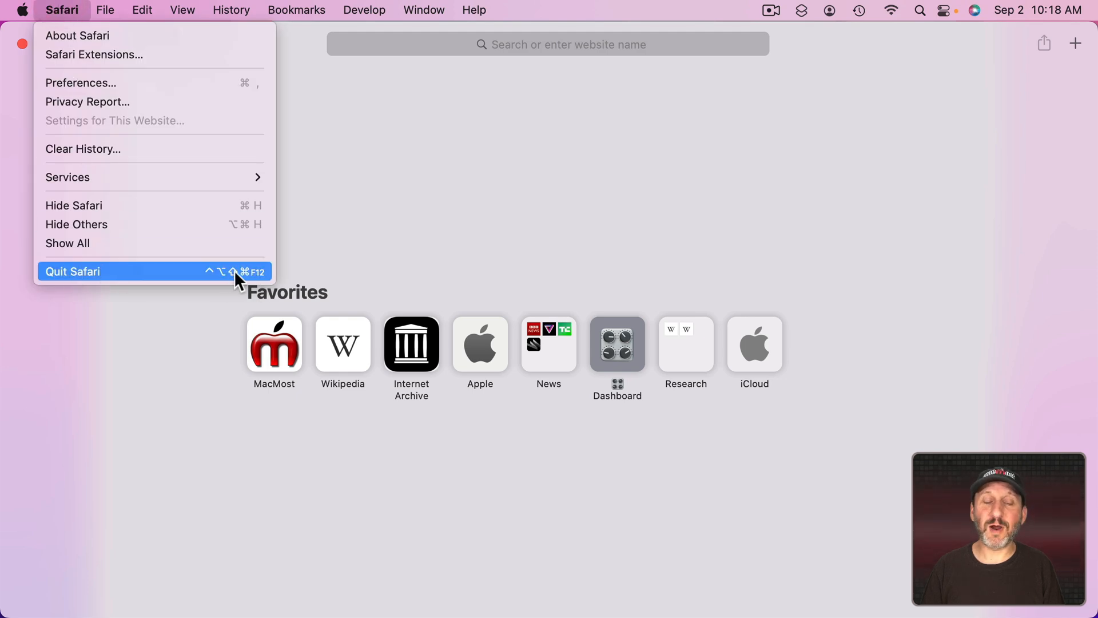
mouse_move(242, 280)
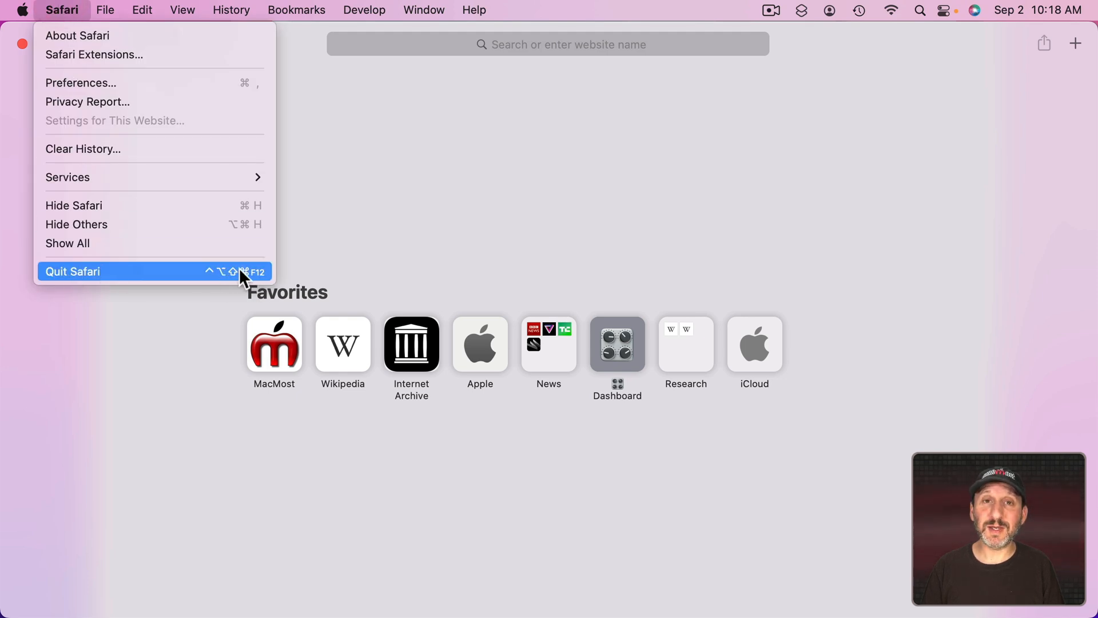